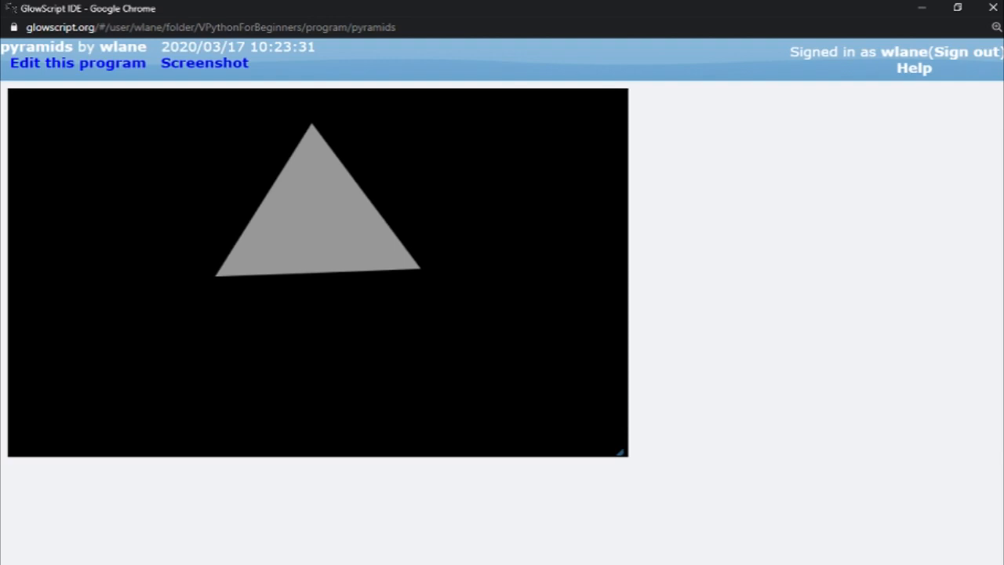
- Give the pyramid axis=vector(0,1,0) and run it to see it pointing straight up
click(76, 63)
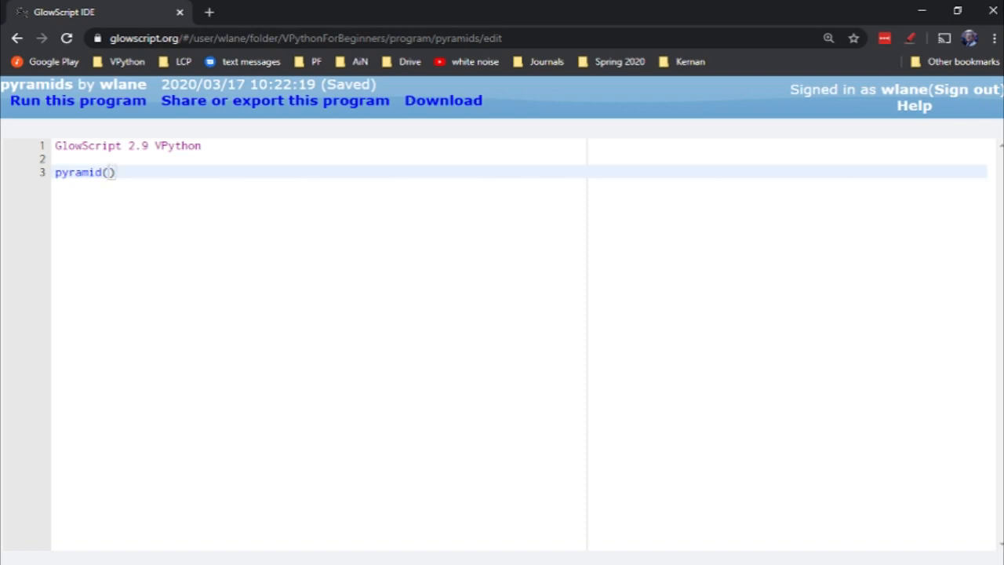
text(axis=v)
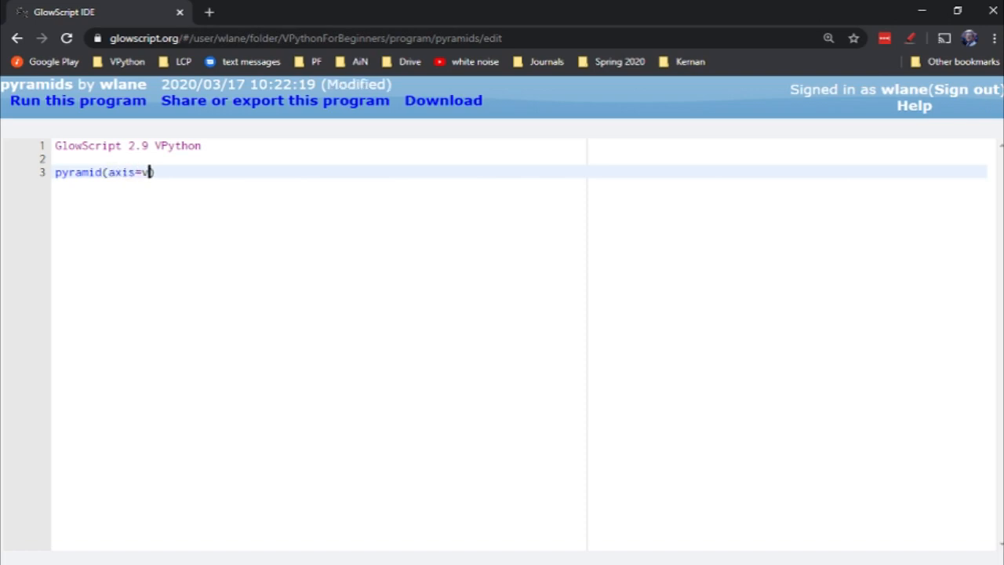
text(ector(0)
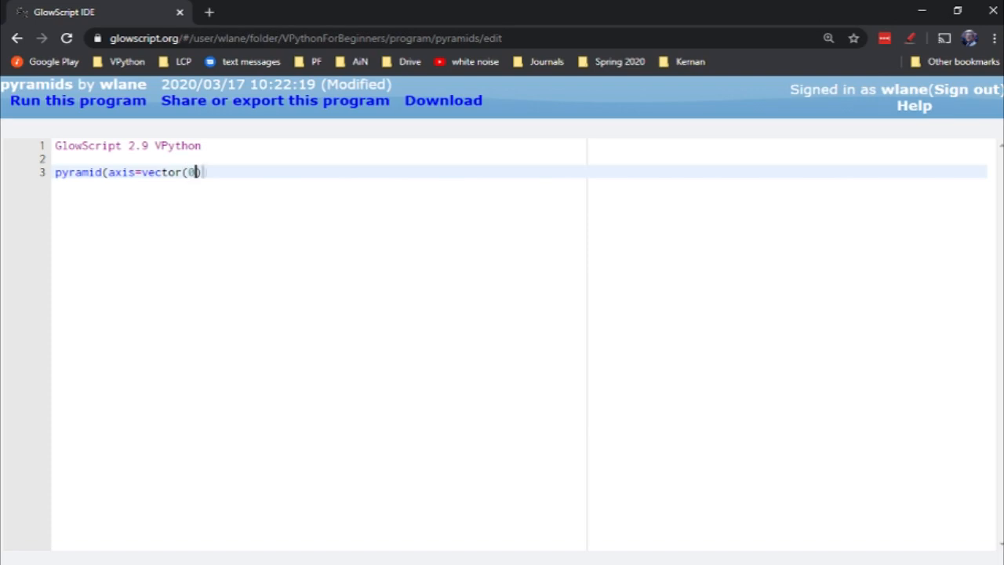
text(,1,0))
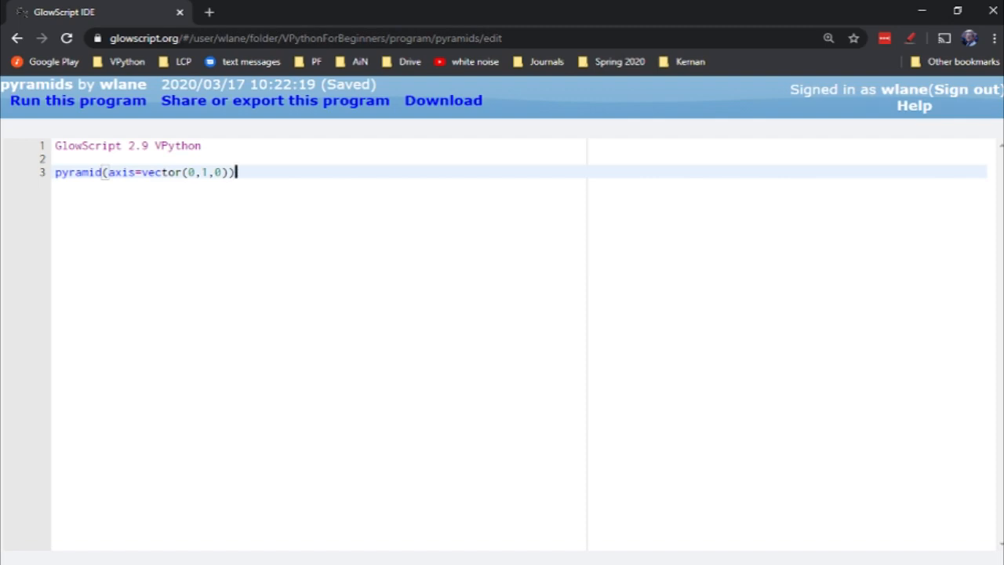
click(78, 101)
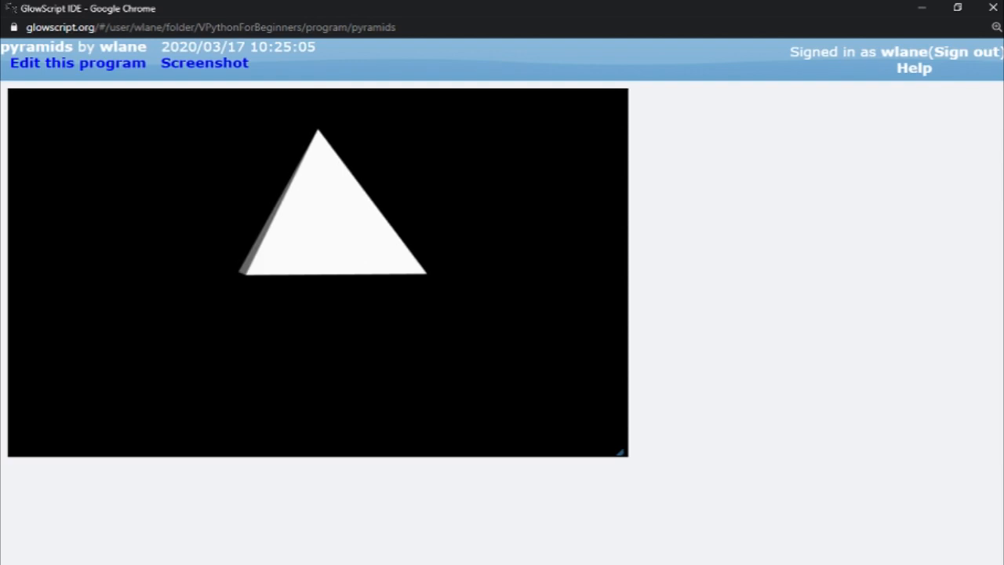
click(77, 63)
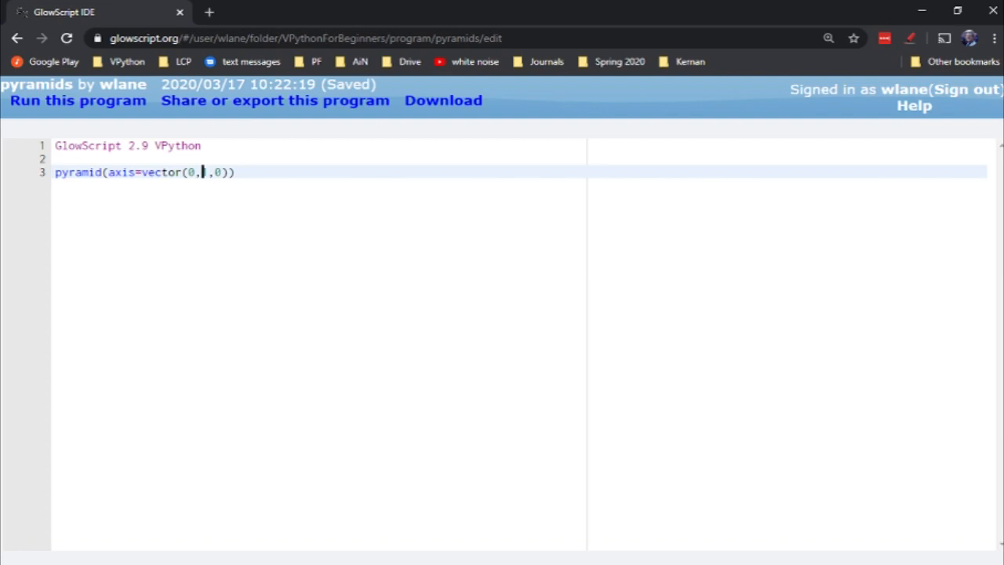
- Run with axis vector(0,-1,0) to see it point down, then start a second pyramid line
click(76, 100)
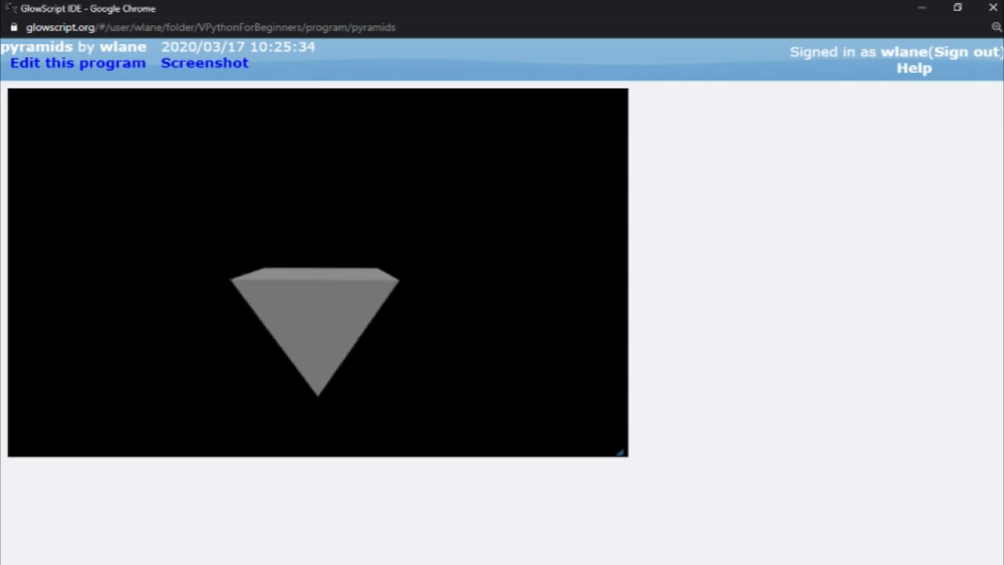
click(77, 63)
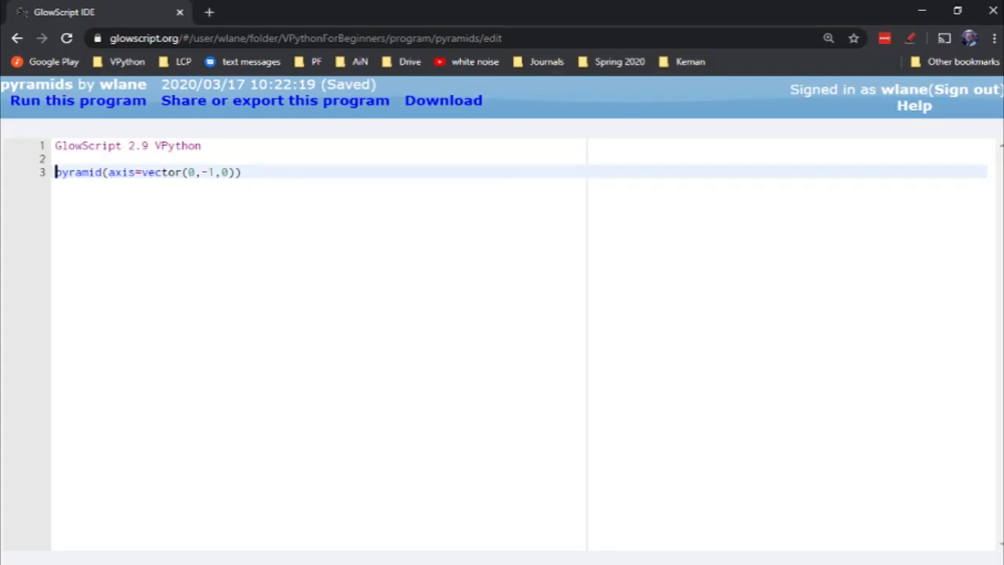
key(Return)
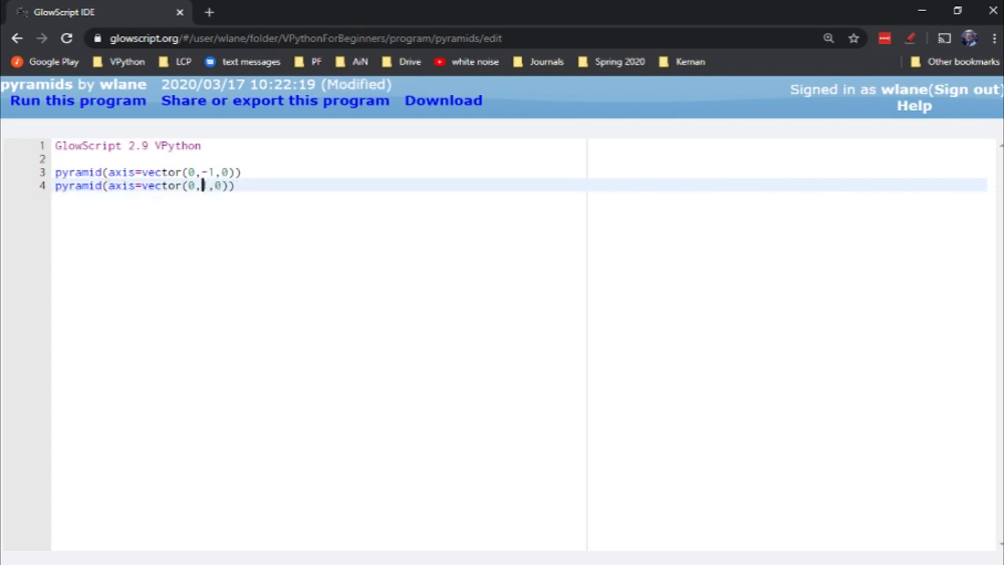
click(79, 100)
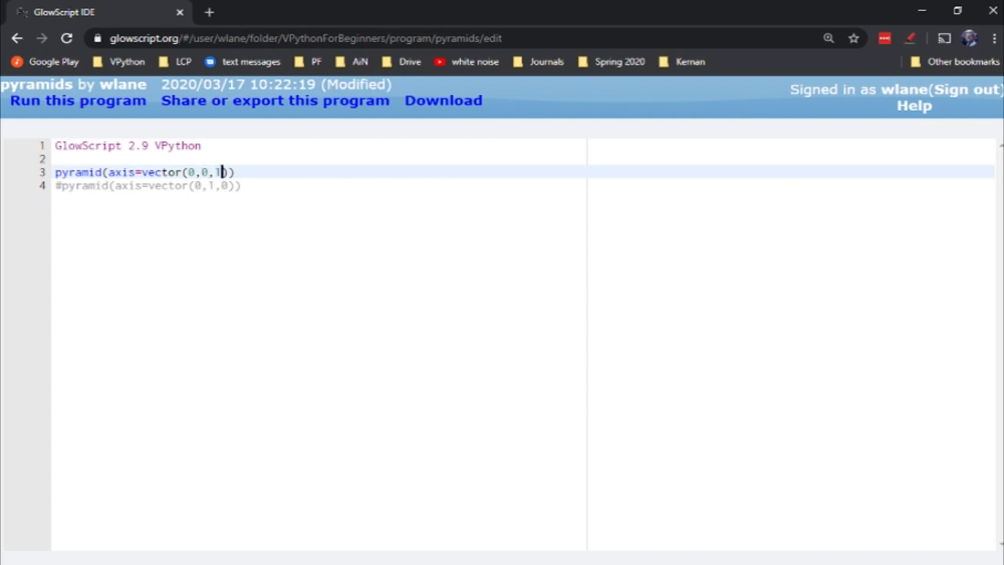
- Run with axis vector(0,0,1), then change it to vector(-1,1,0.5) and run the tilted pyramid
click(76, 101)
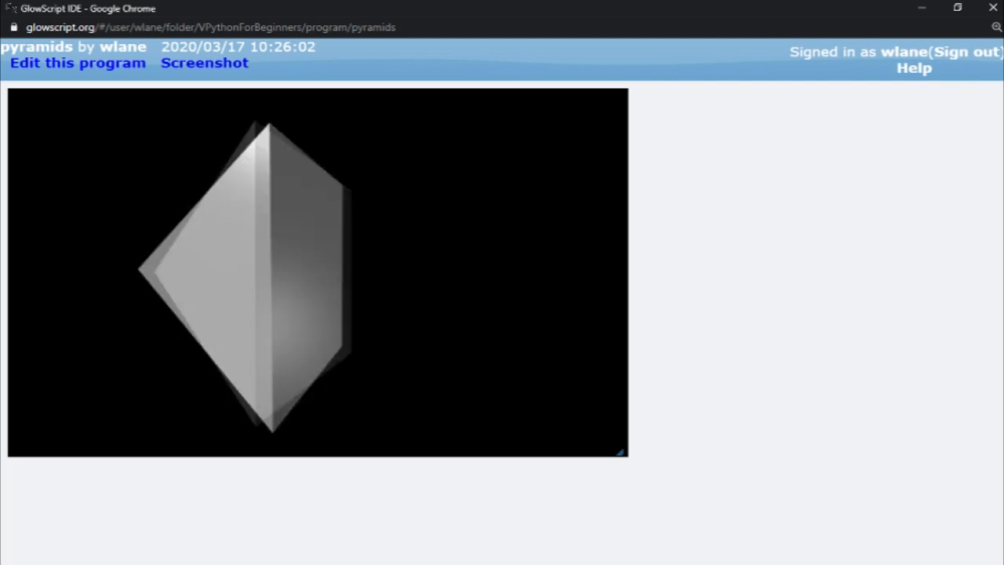
click(77, 63)
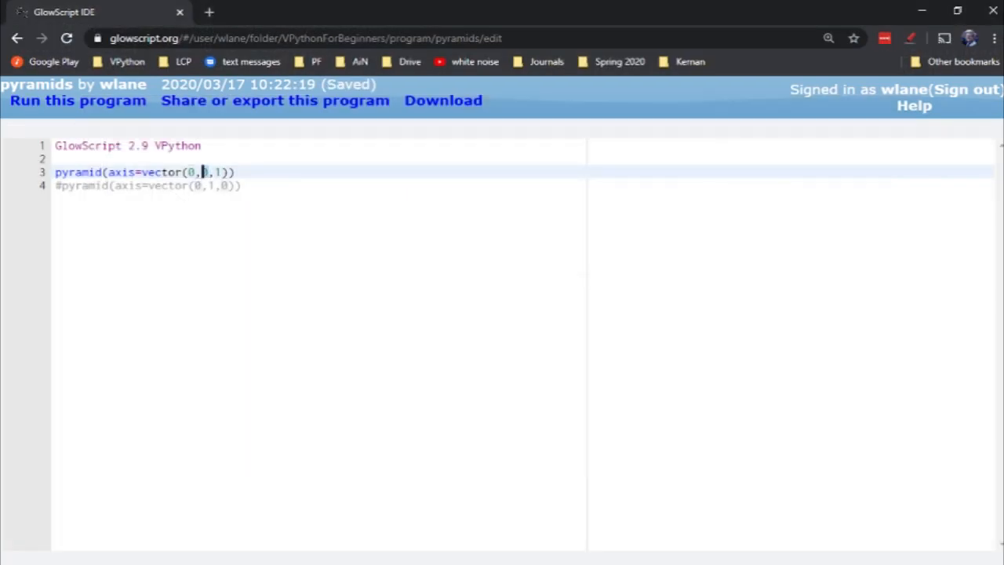
text(-1,1)
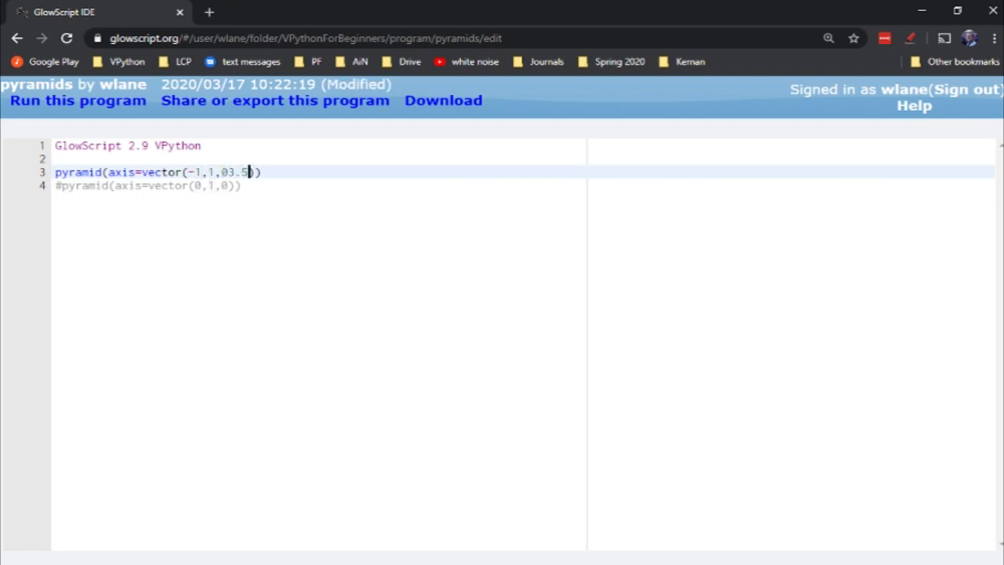
key(Backspace)
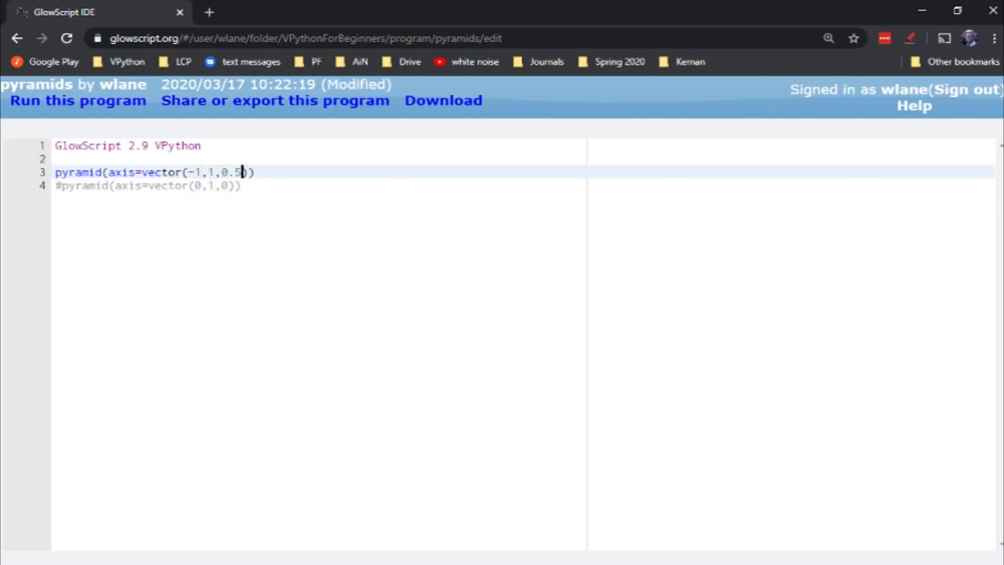
click(79, 101)
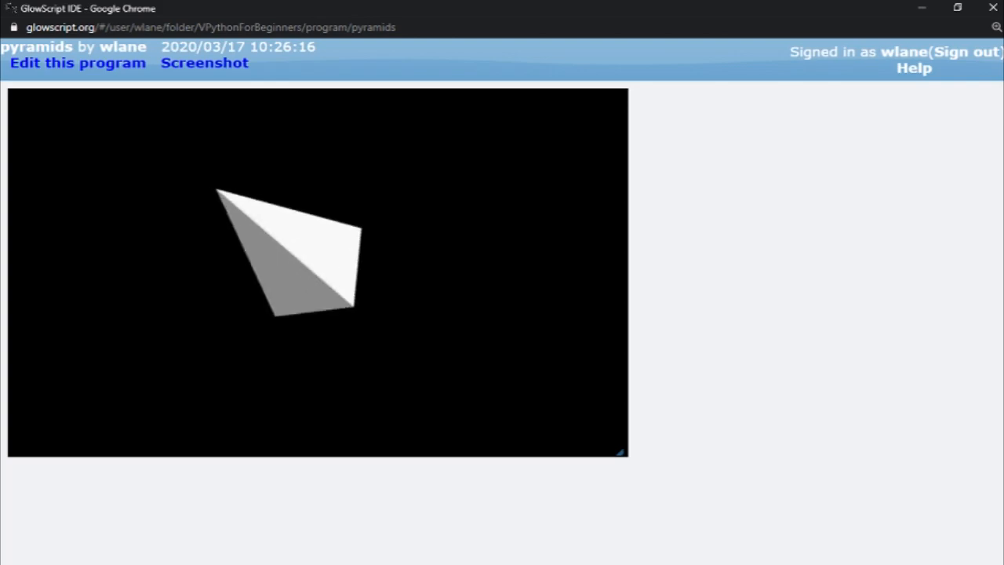
click(77, 62)
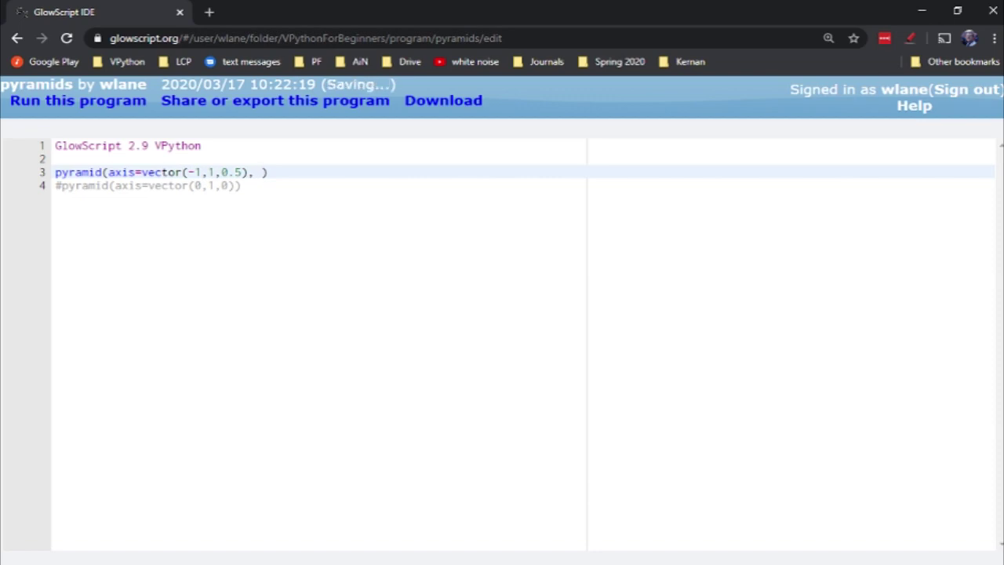
- Add a size=vector() argument, save, and run it as size vector(1,1,3)
text(size=v)
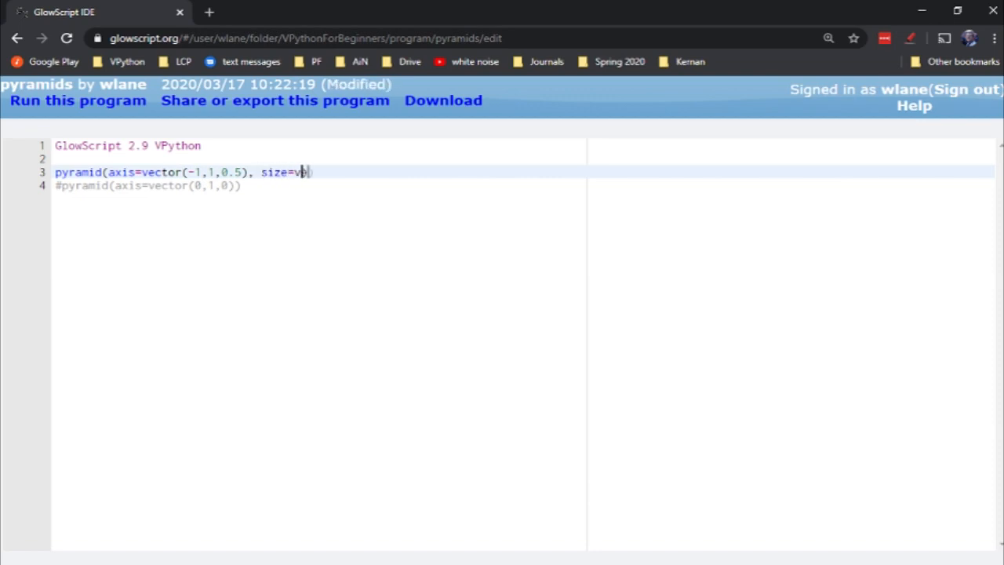
text(ector())
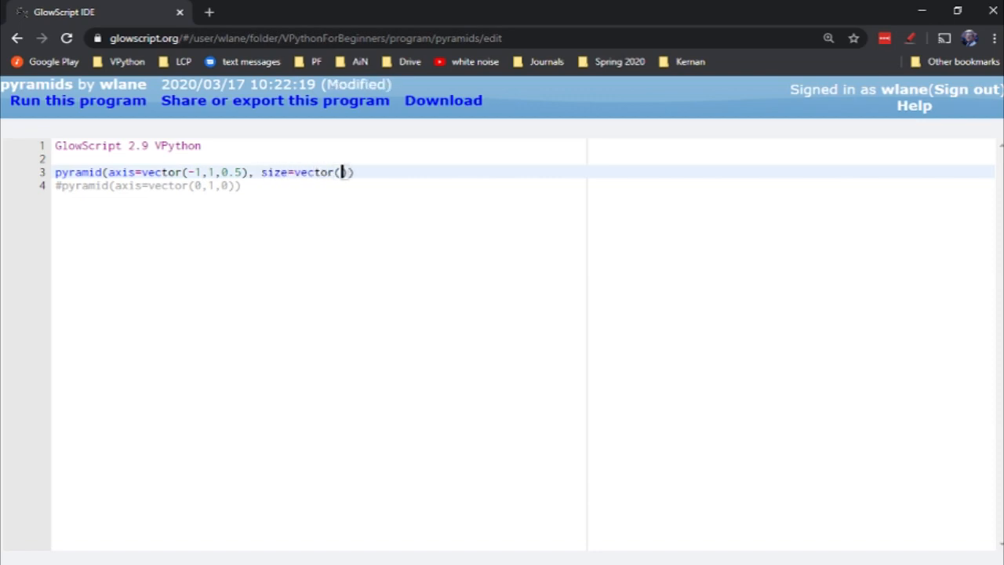
key(ctrl+s)
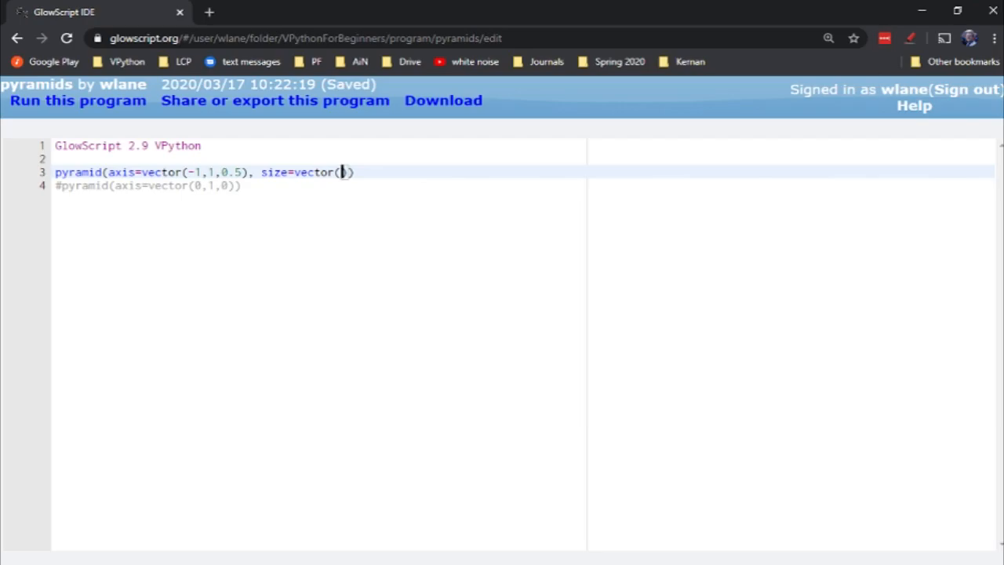
click(79, 100)
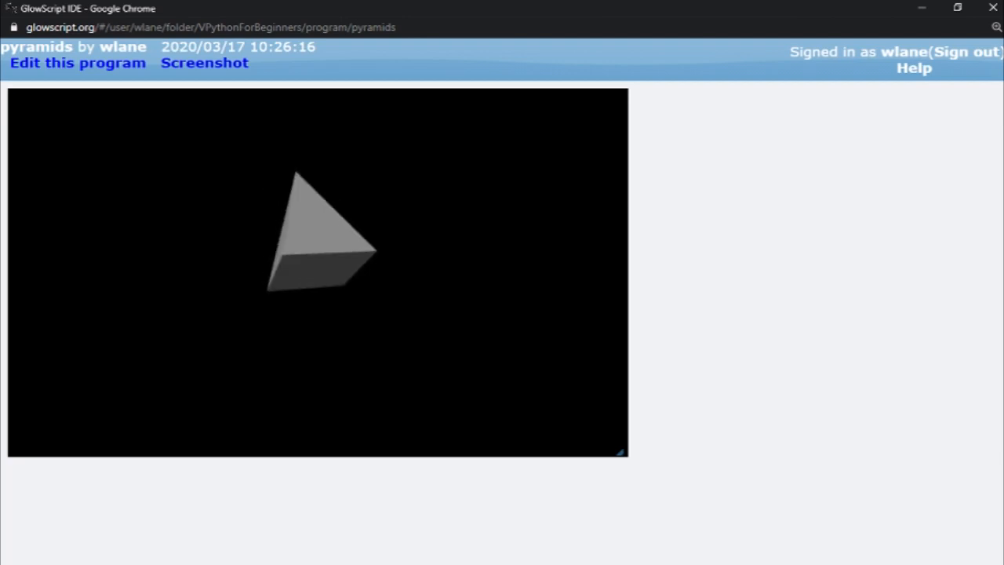
click(77, 62)
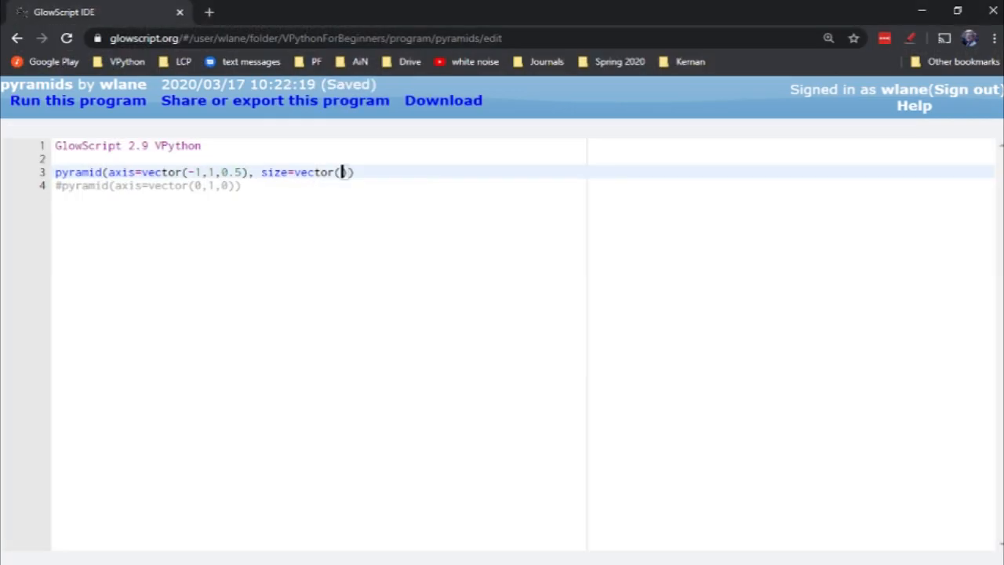
text(1,1,)
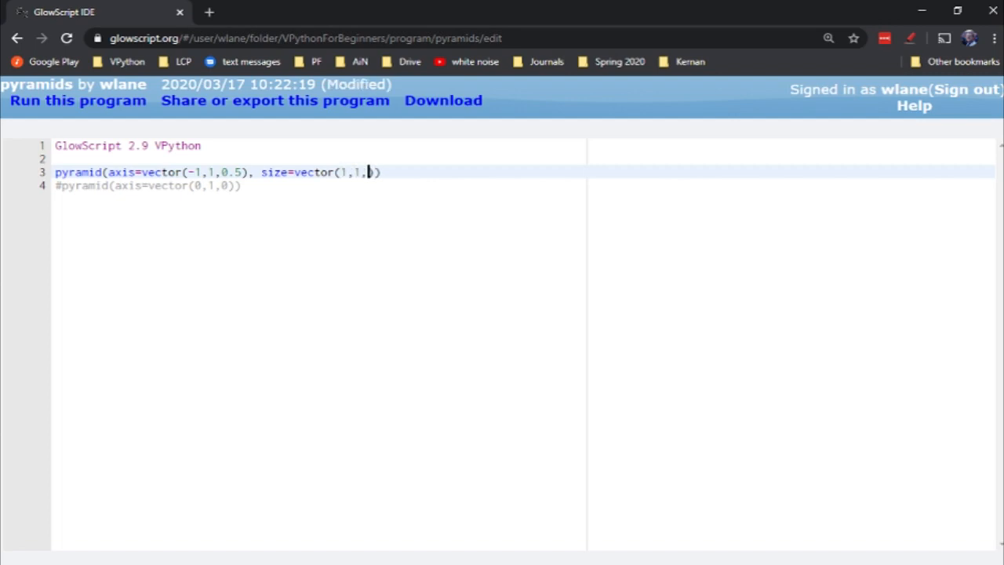
text(3)
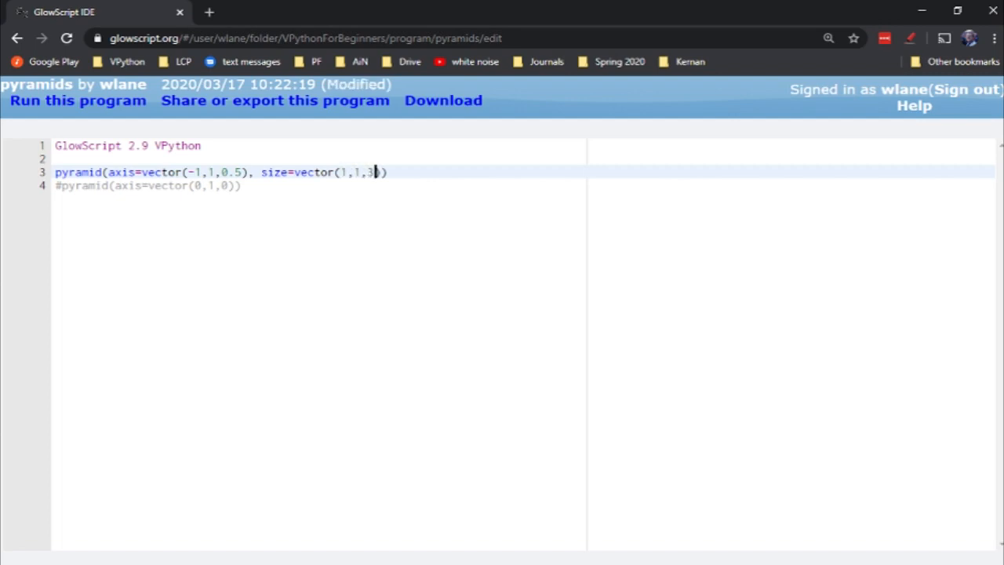
click(78, 100)
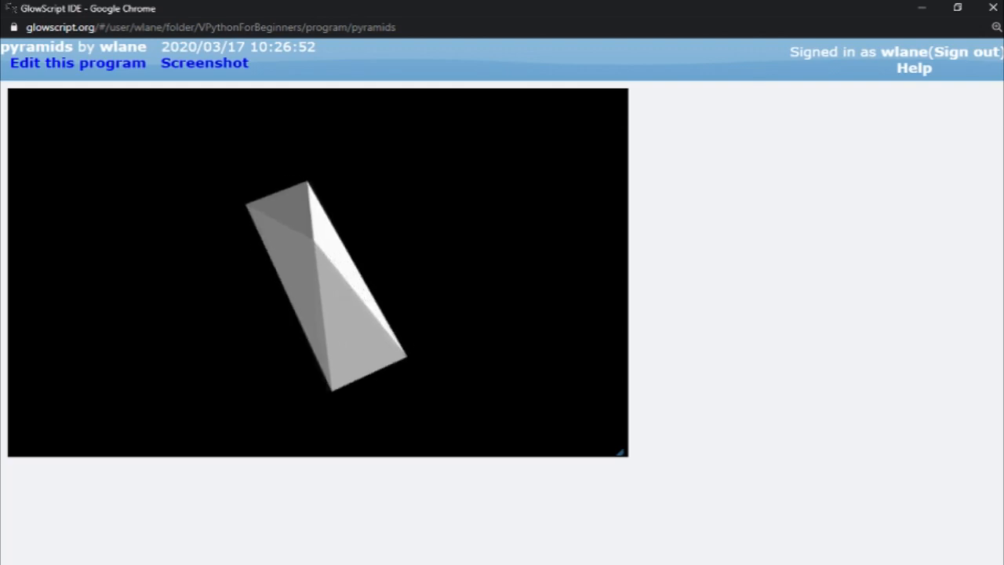
- Try size vector(1,3,3) then settle on size=vector(6,3,3), ready for another argument
click(77, 63)
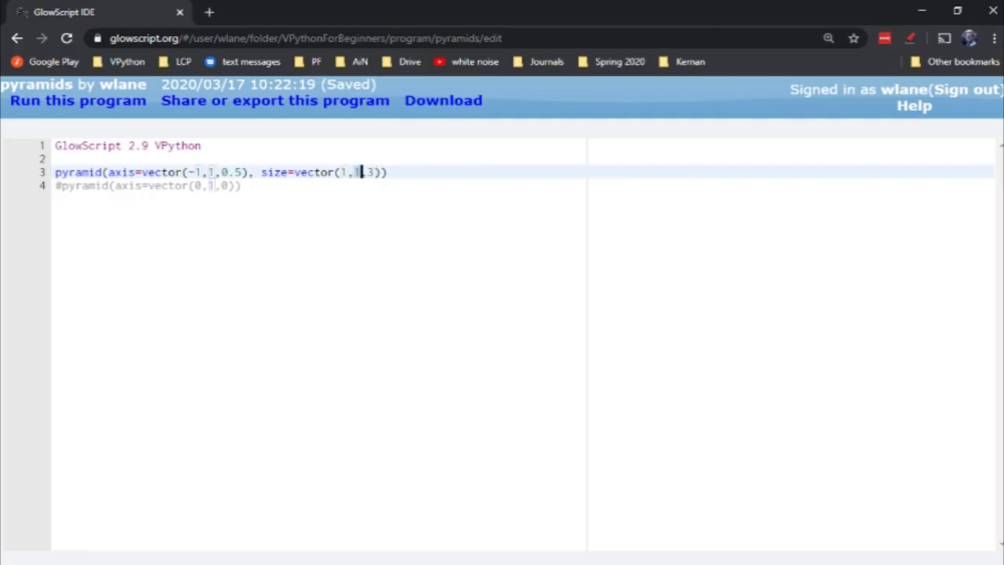
click(78, 101)
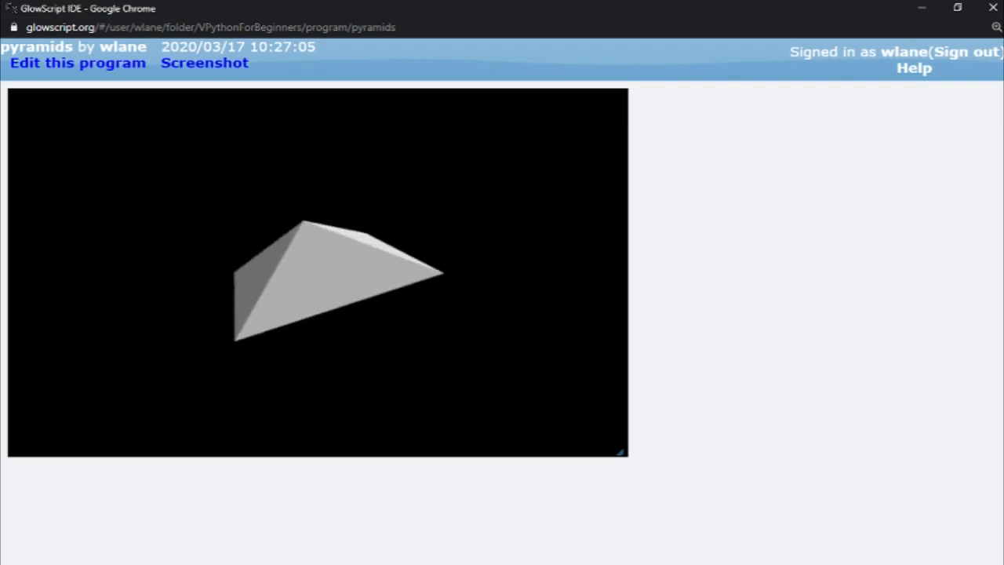
click(77, 62)
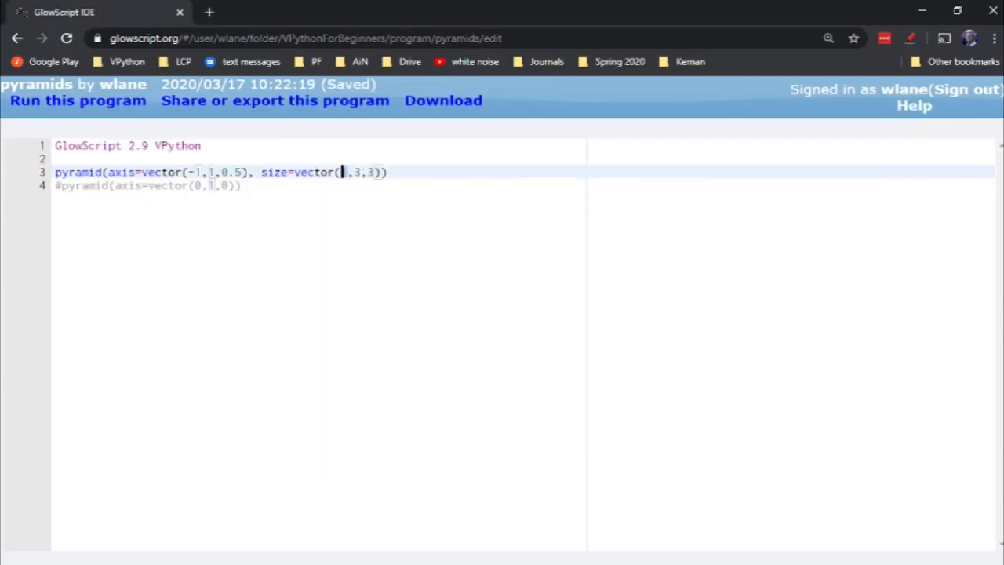
click(79, 101)
text(6)
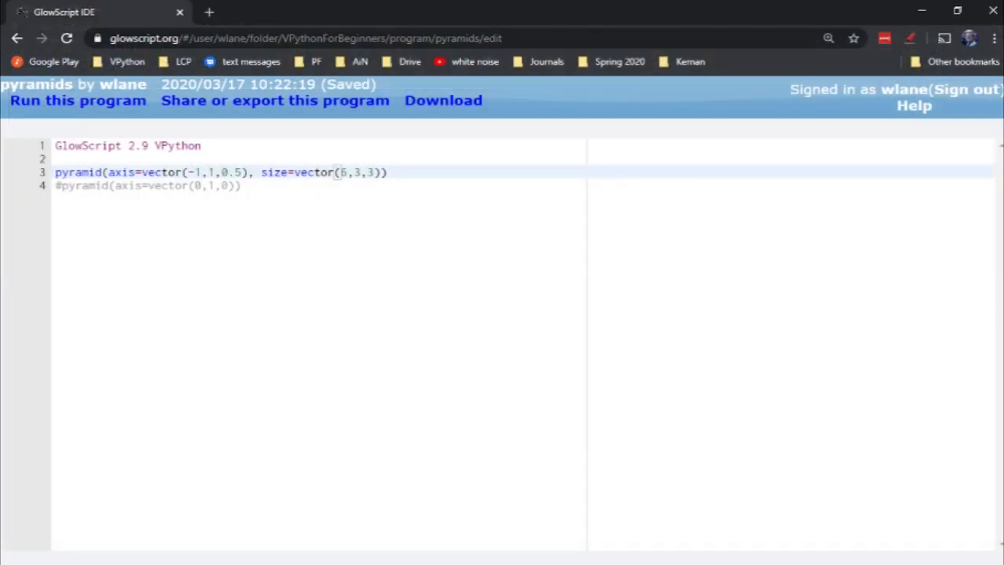
text(,)
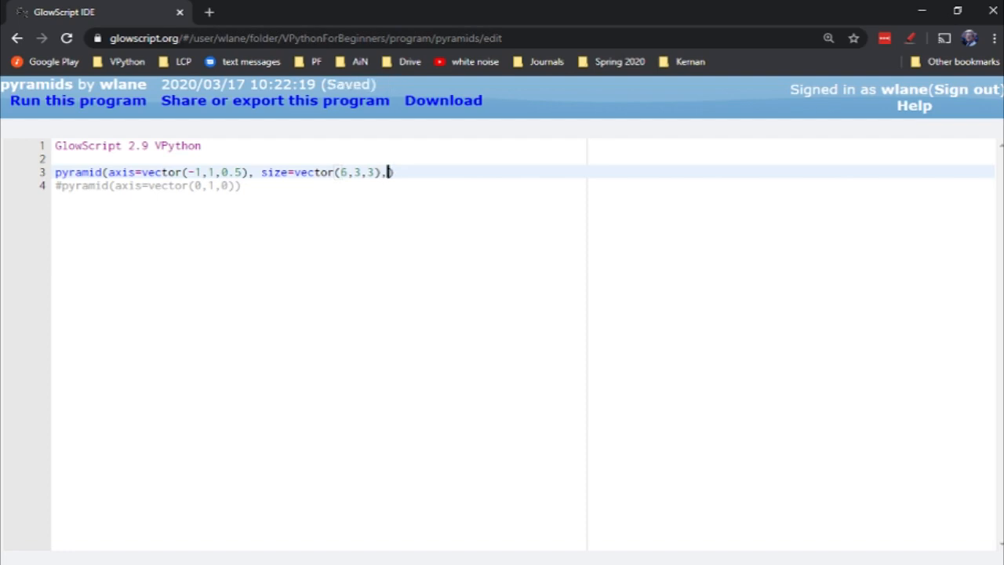
- Add up=vector(1,0,0), set size (1,1,1) and axis (1,0,0), and run to see the rotated pyramid
text(up=vec)
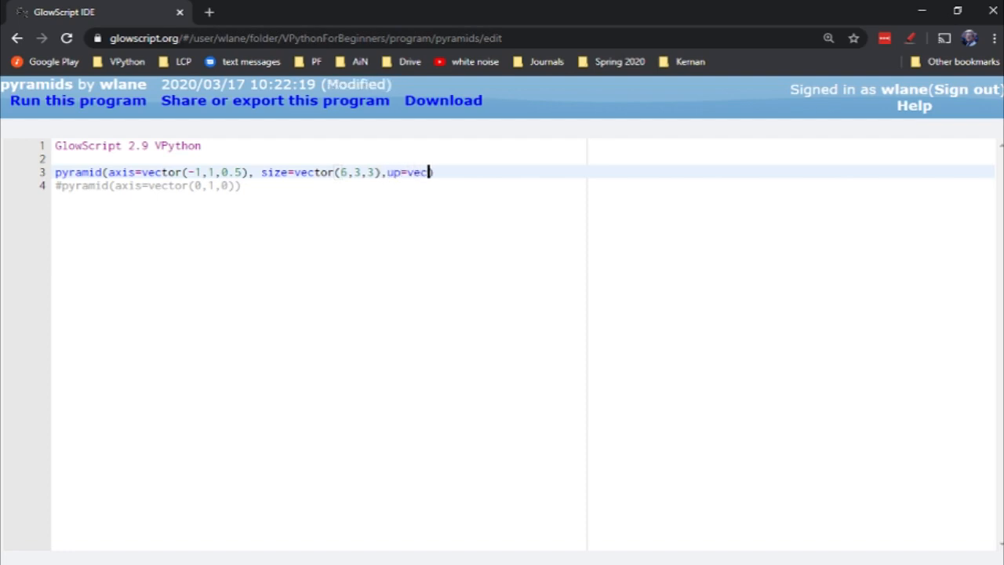
text(tor(1,00)
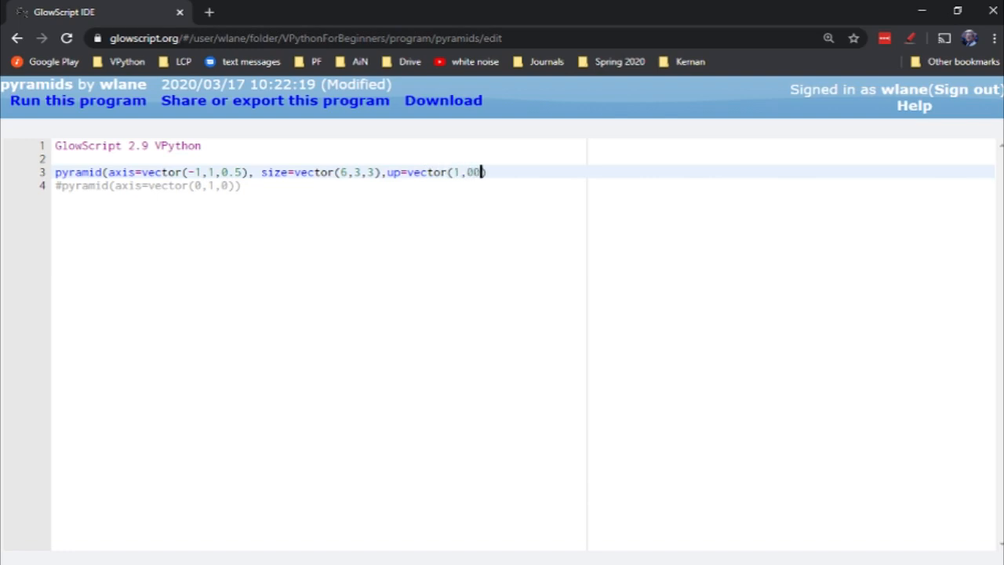
text(,)
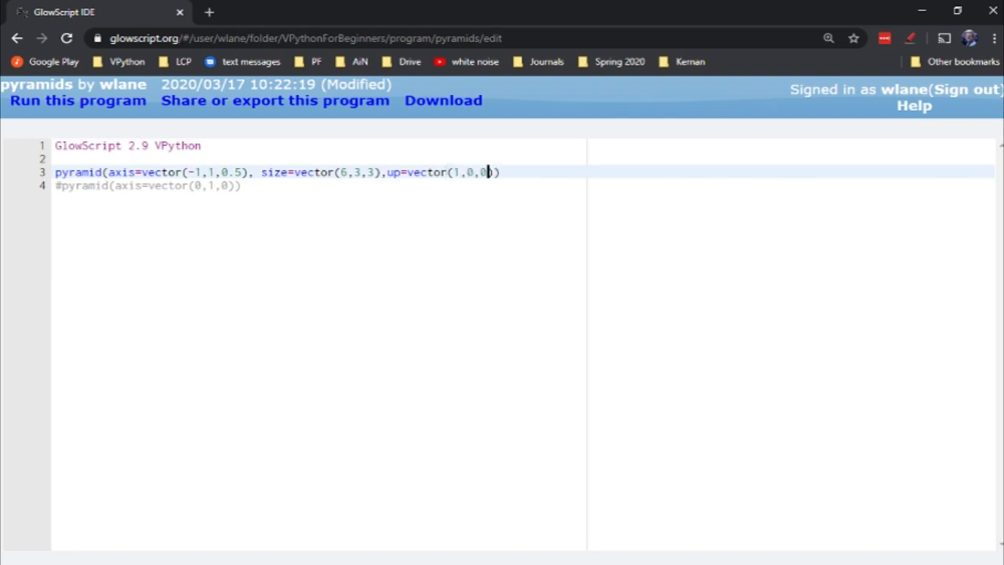
key(ctrl+s)
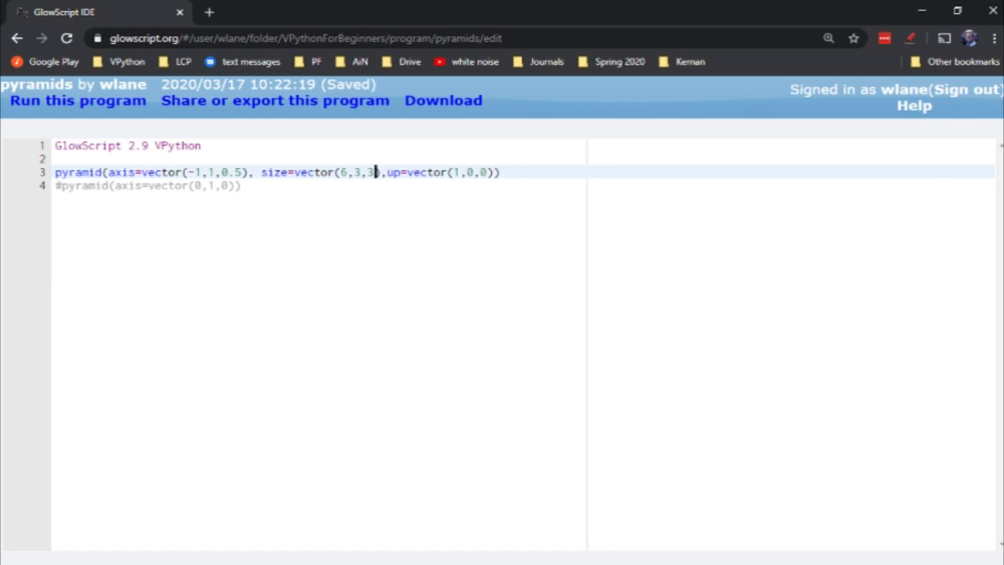
text(0,1,1)
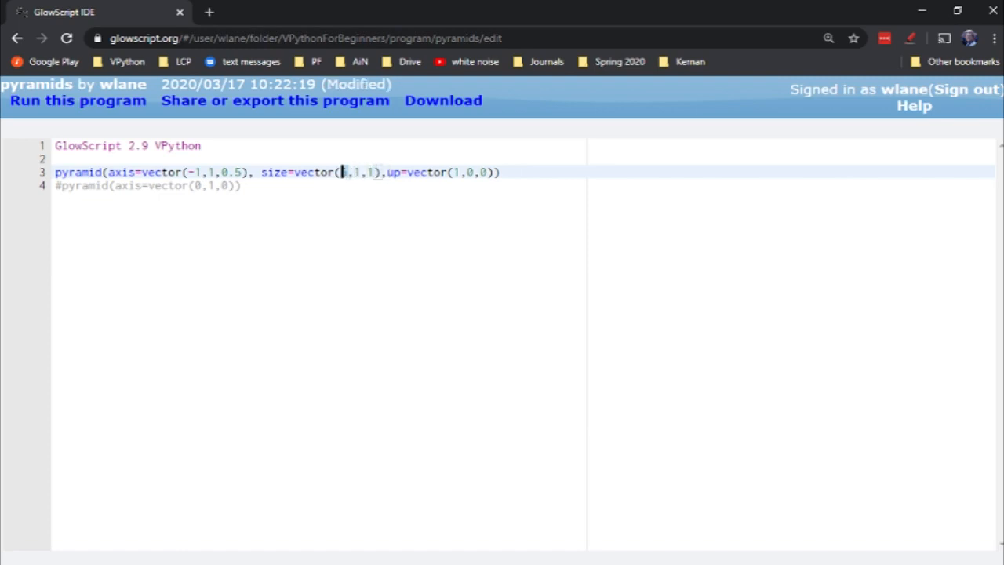
key(ctrl+s)
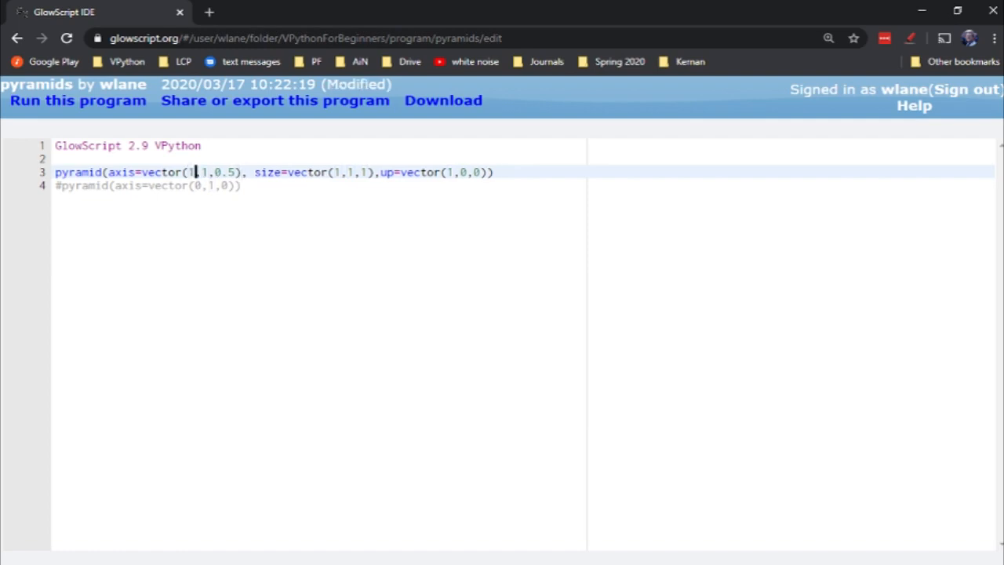
text(0)
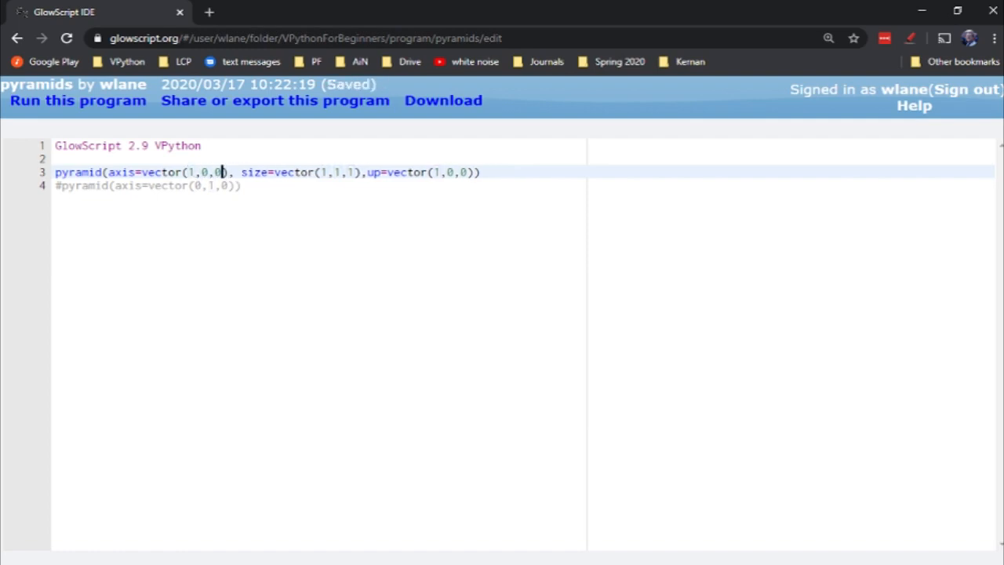
click(77, 100)
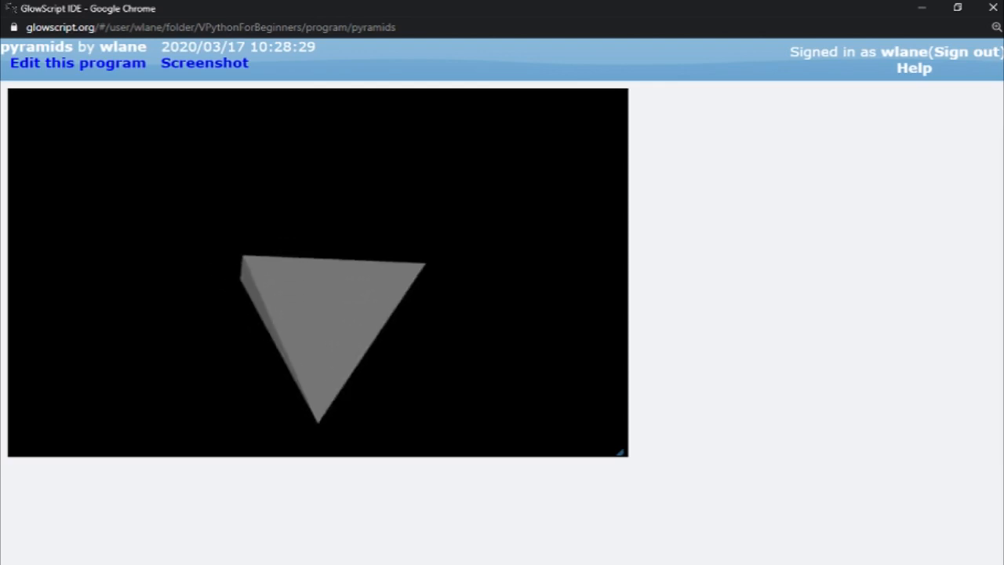
click(76, 63)
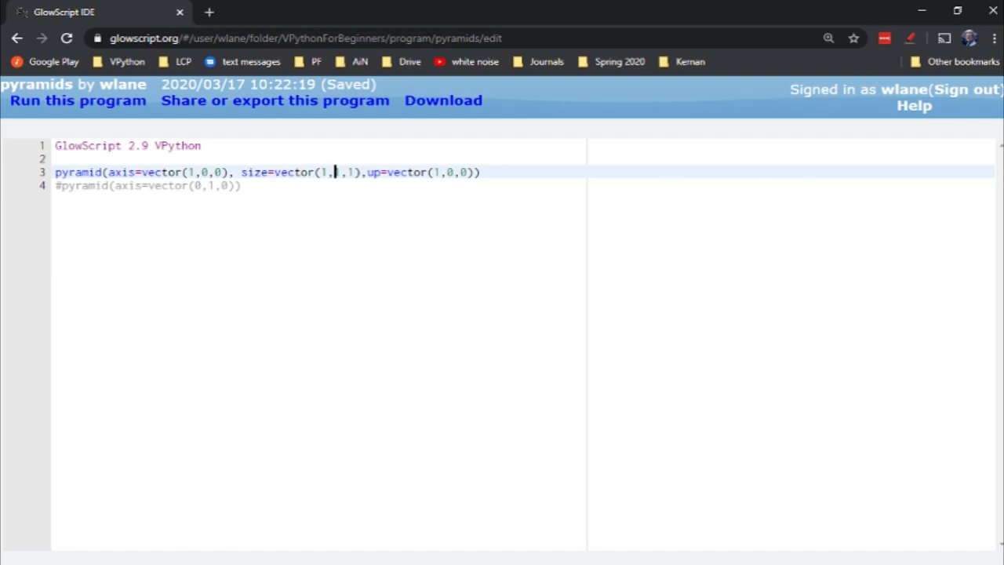
- Store the pyramid as p without the up vector and add a while (True): loop header
text(1)
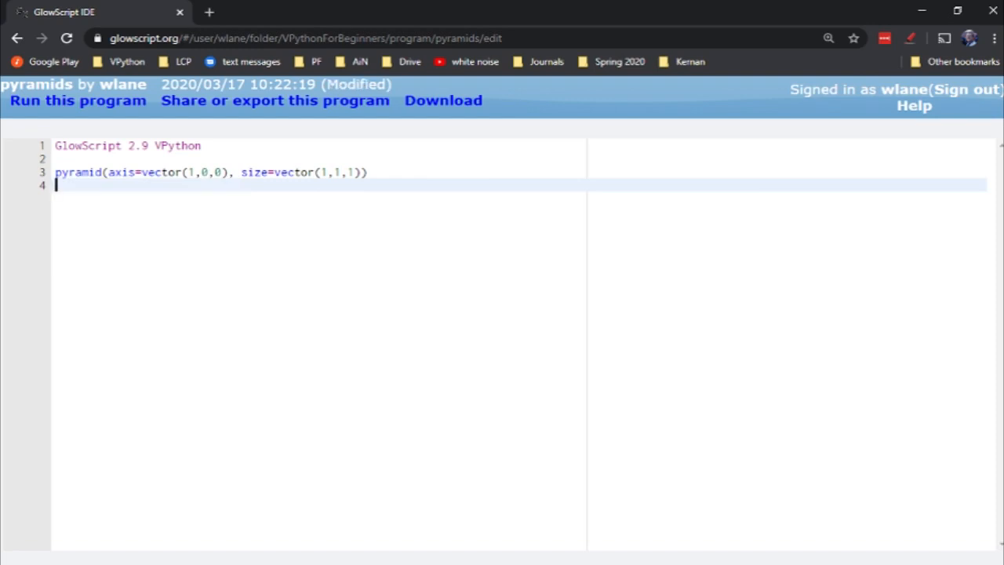
key(ctrl+s)
text(p = )
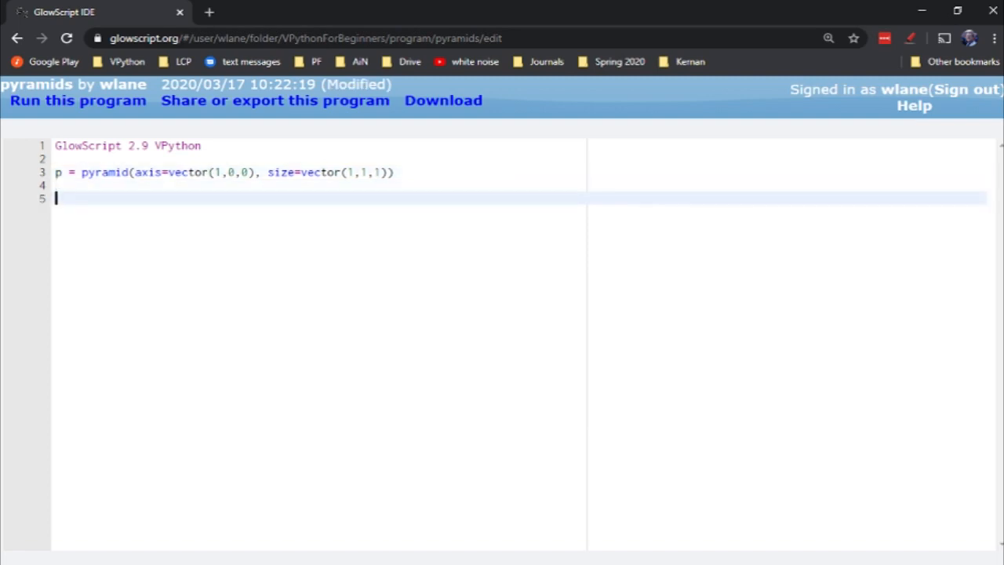
key(ctrl+s)
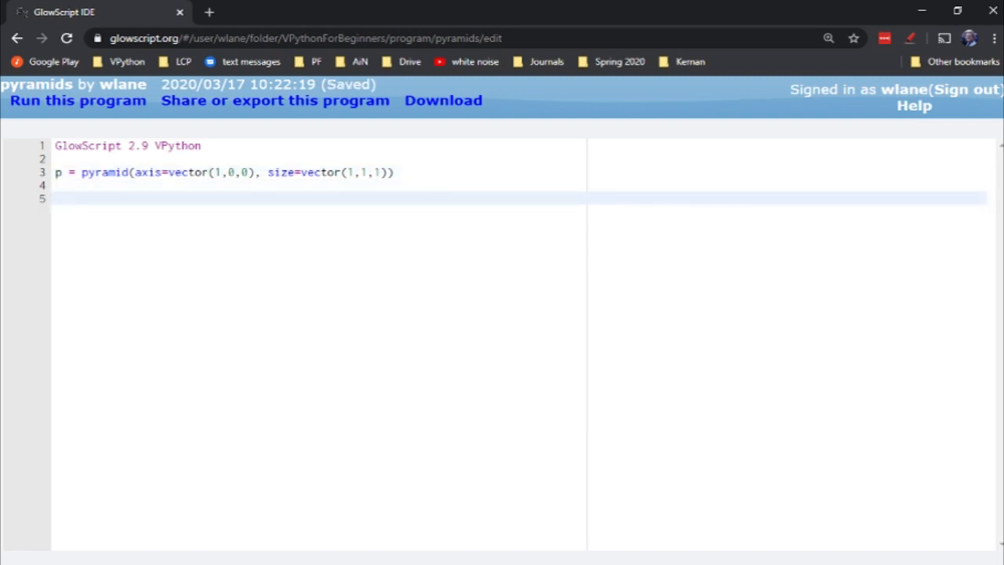
text(while (T)
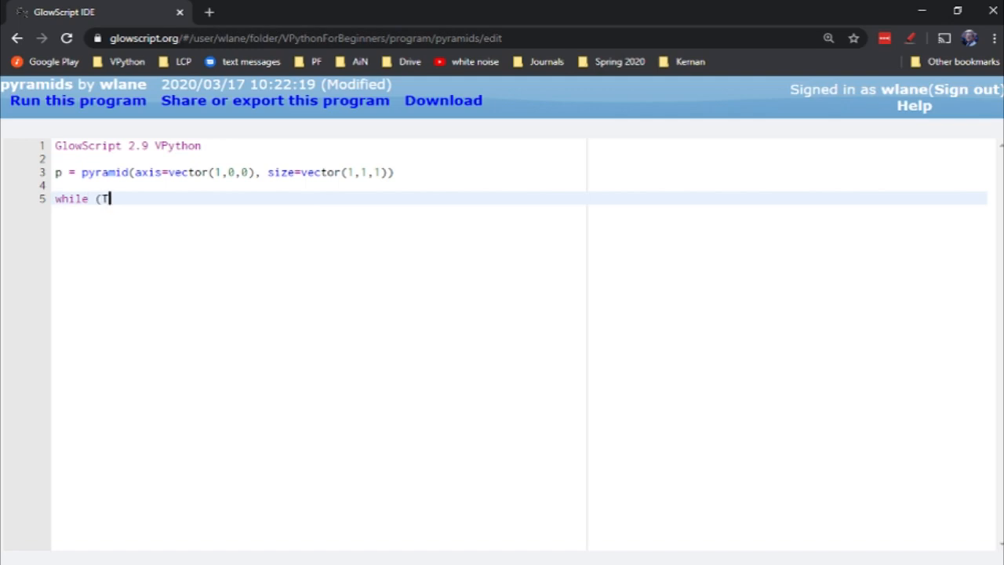
text(rue):)
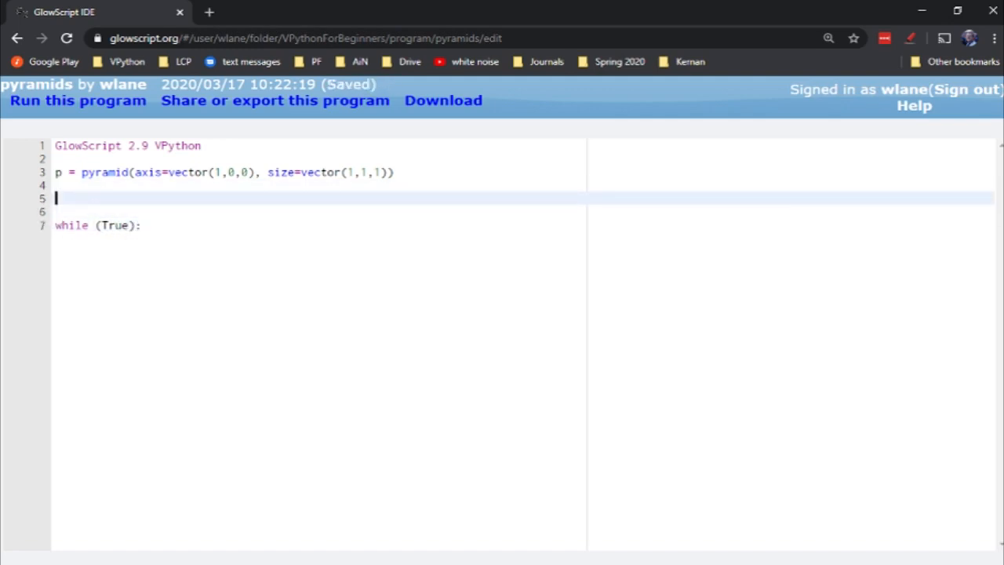
key(Backspace)
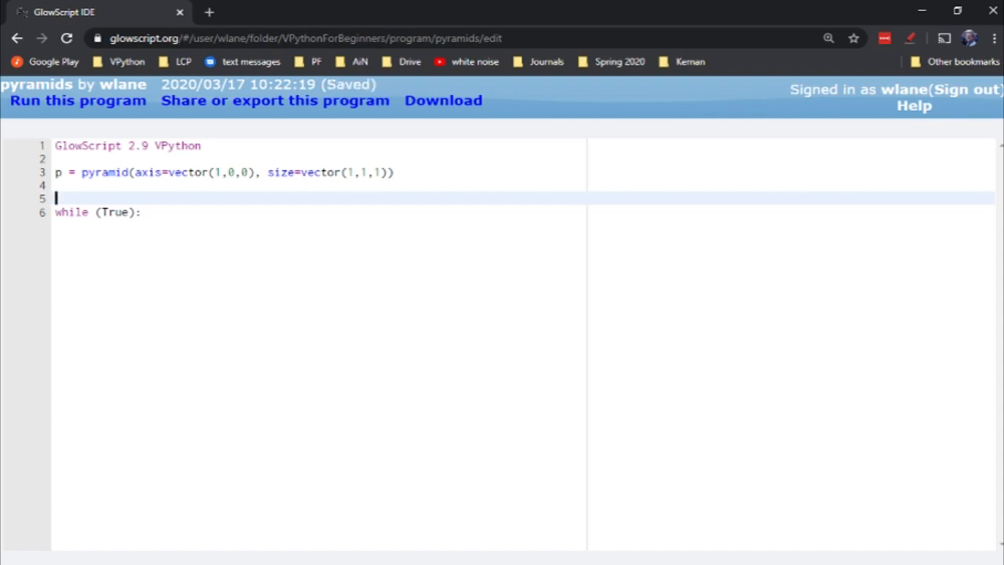
- Define time = 0 and dt = 0.1 before the loop and start its indented body
text(t)
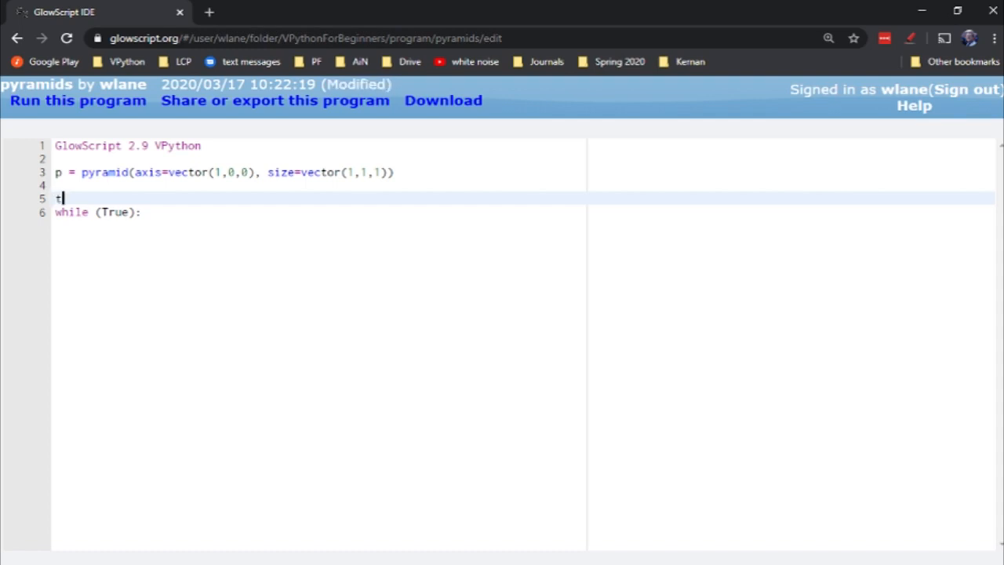
text(ime = 0)
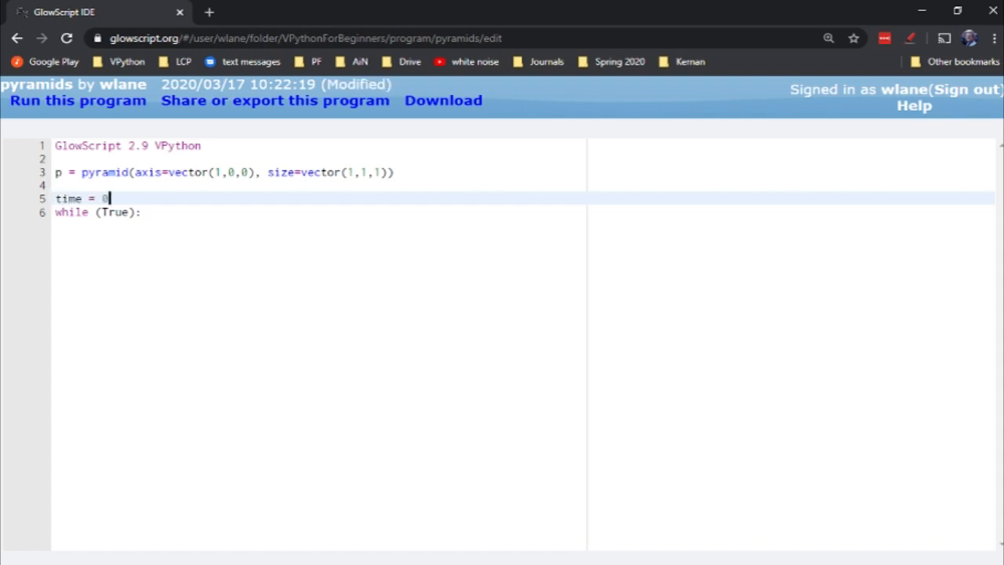
text(dt =)
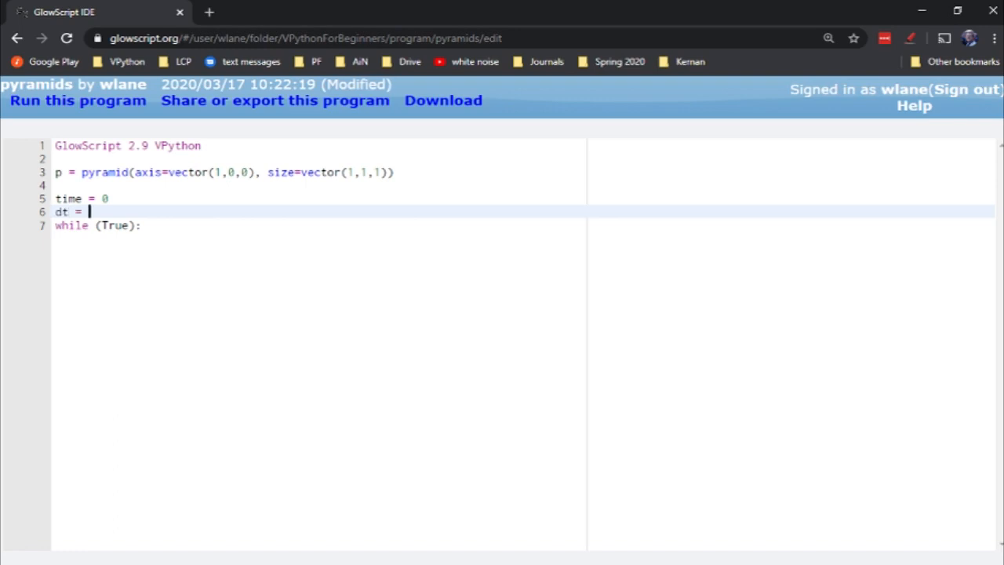
text(0.1)
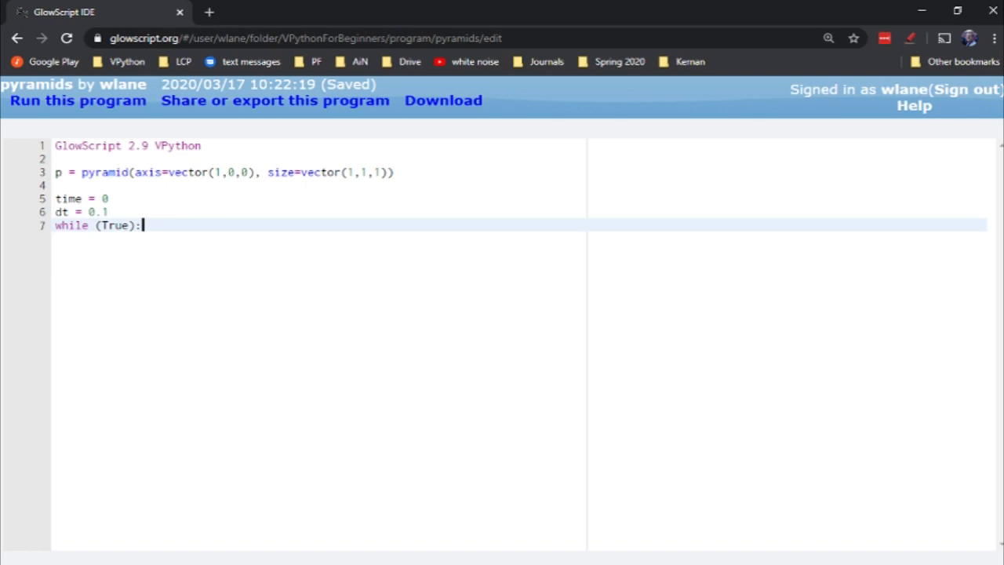
key(Return)
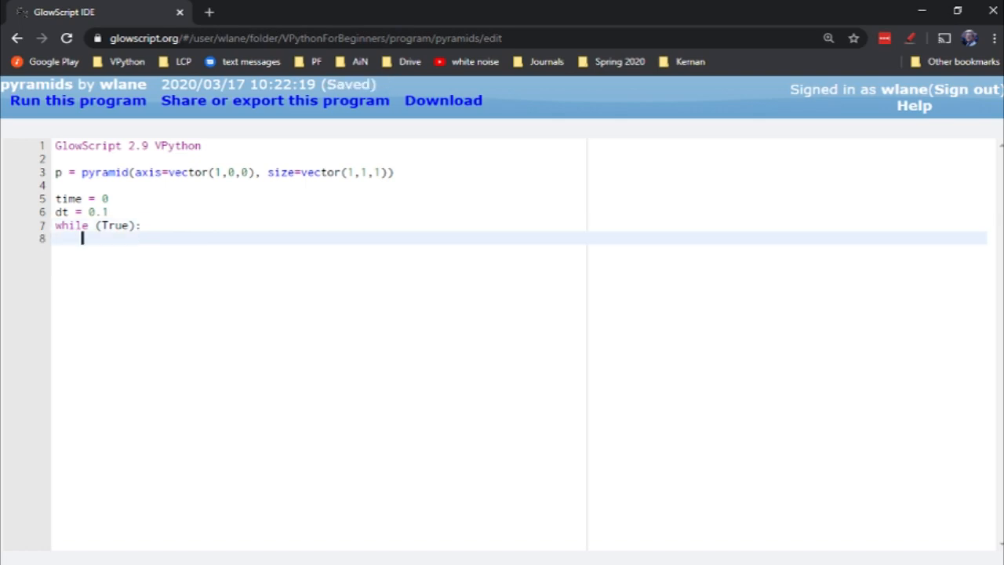
- Set p.pos = vector(cos(time),sin(time),0) inside the loop
text(p.pos)
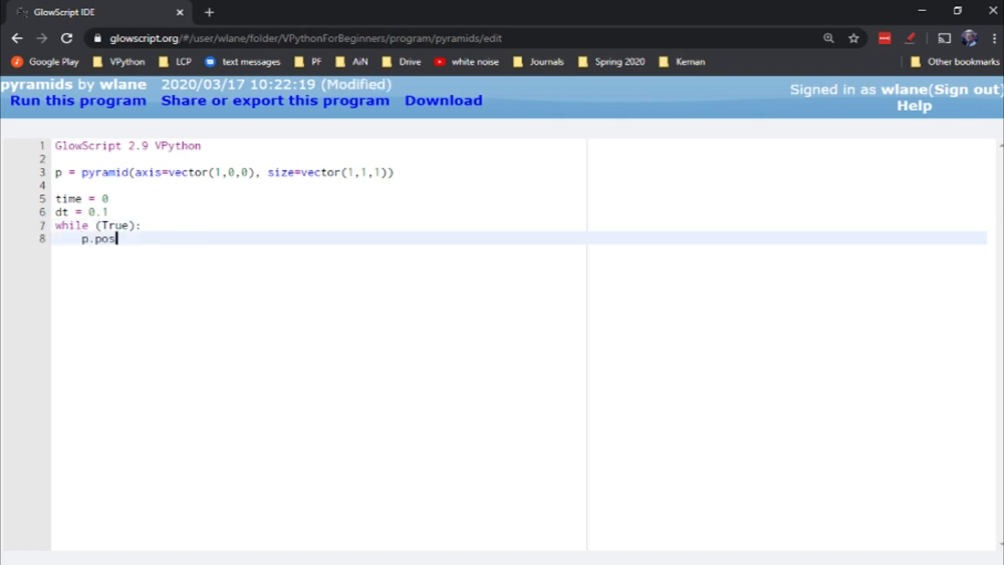
key(ctrl+s)
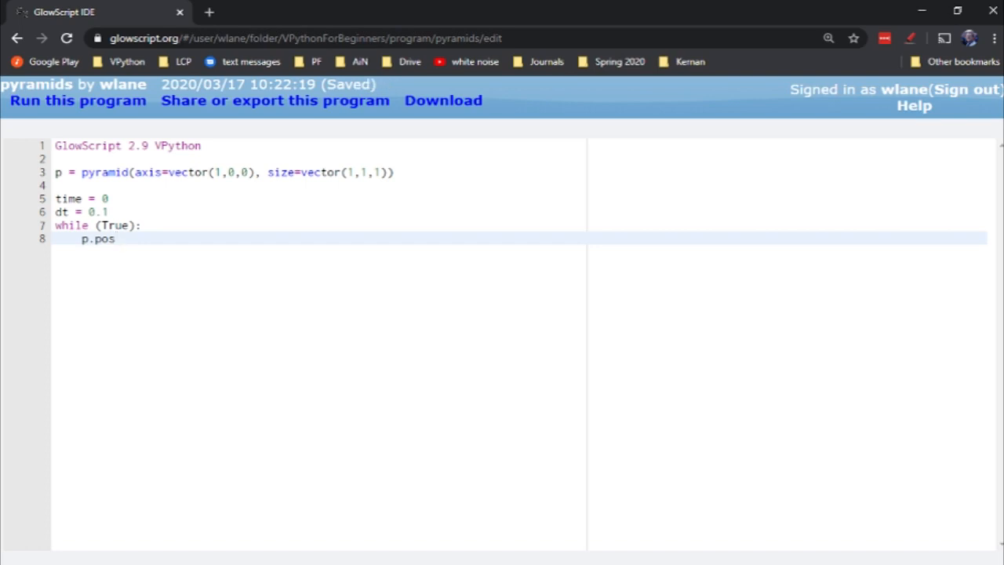
text(= vecto)
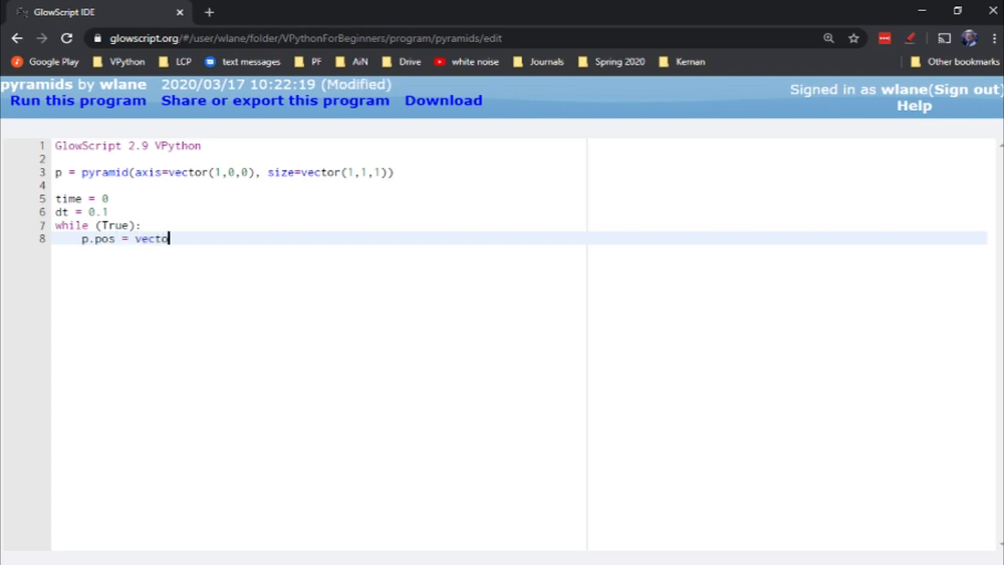
text(r()
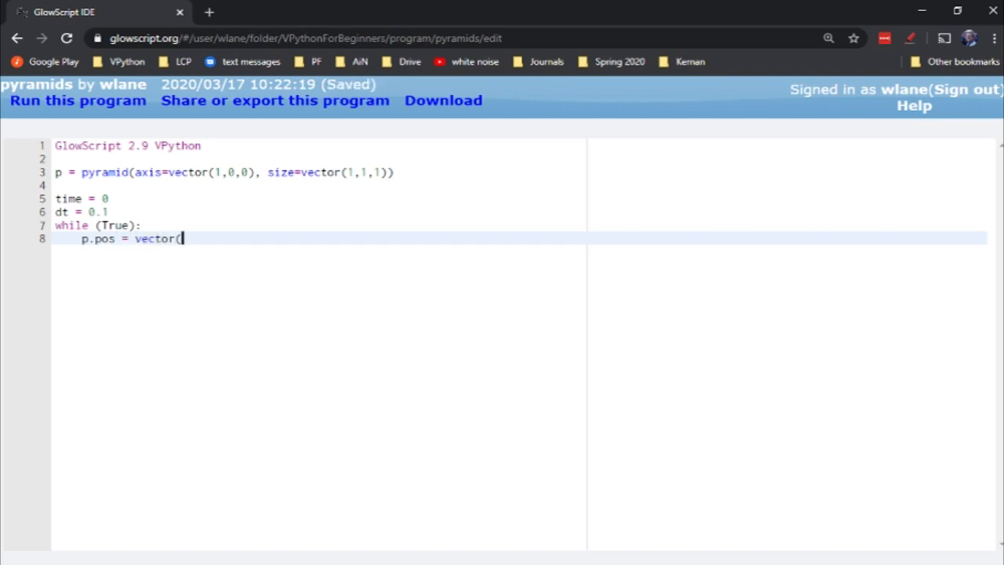
text(cos(t)
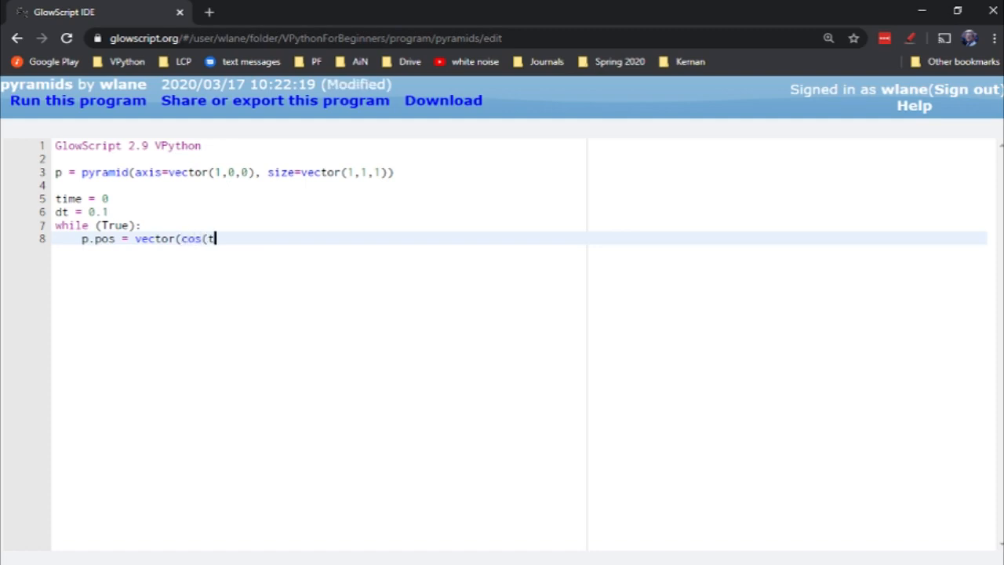
text(ime),)
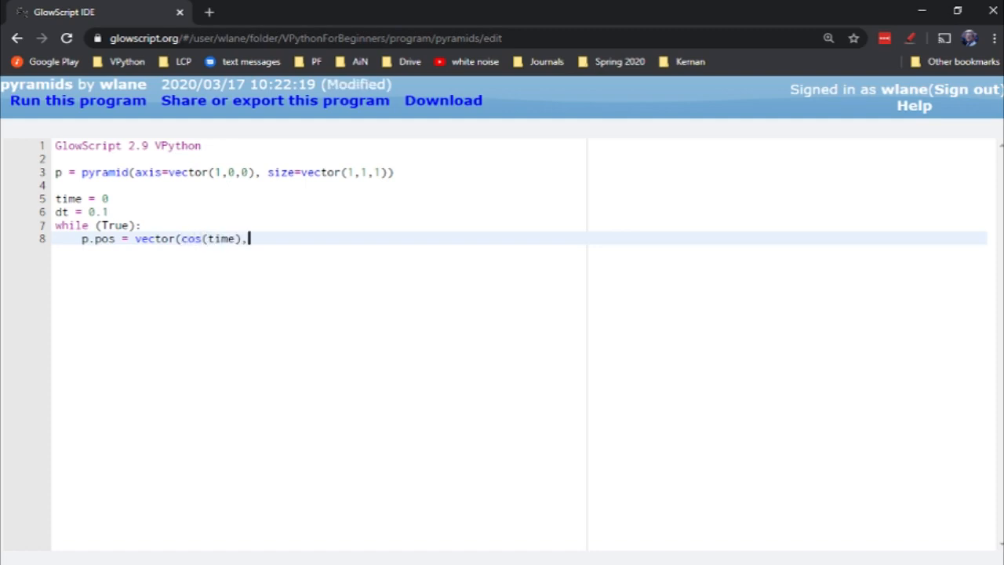
text(sin(time),)
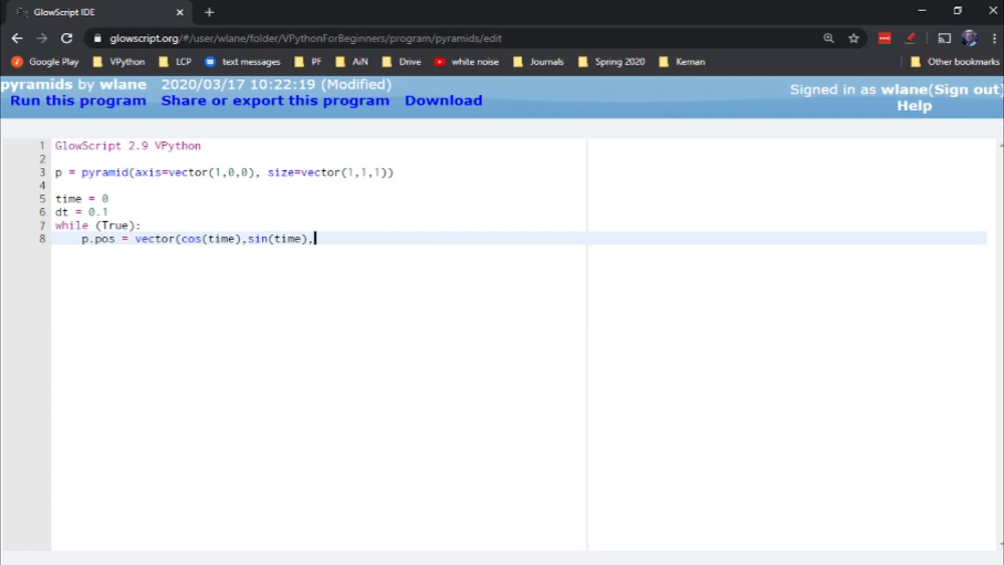
text(0))
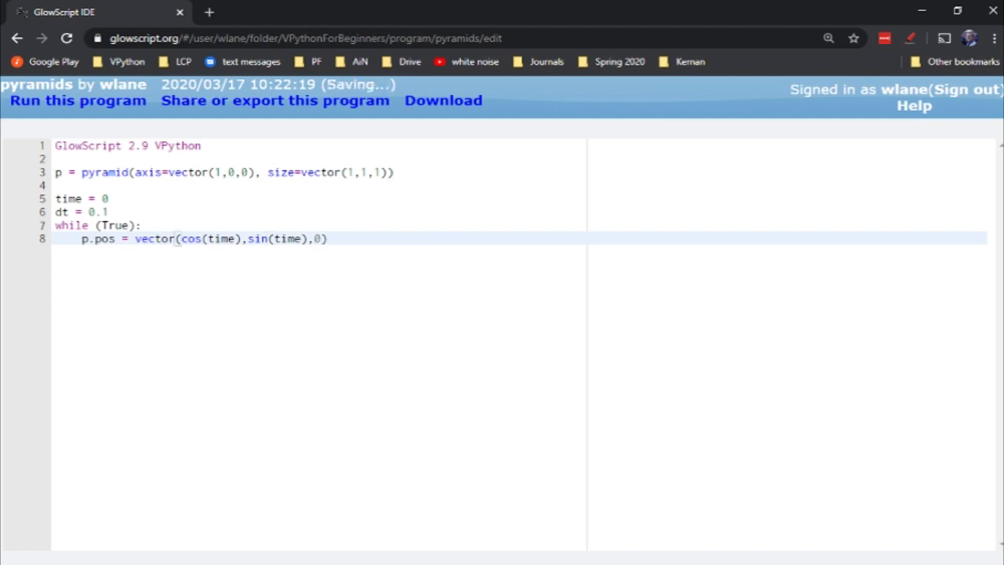
- Add rate(10) to the loop and run the animation
text(rate()
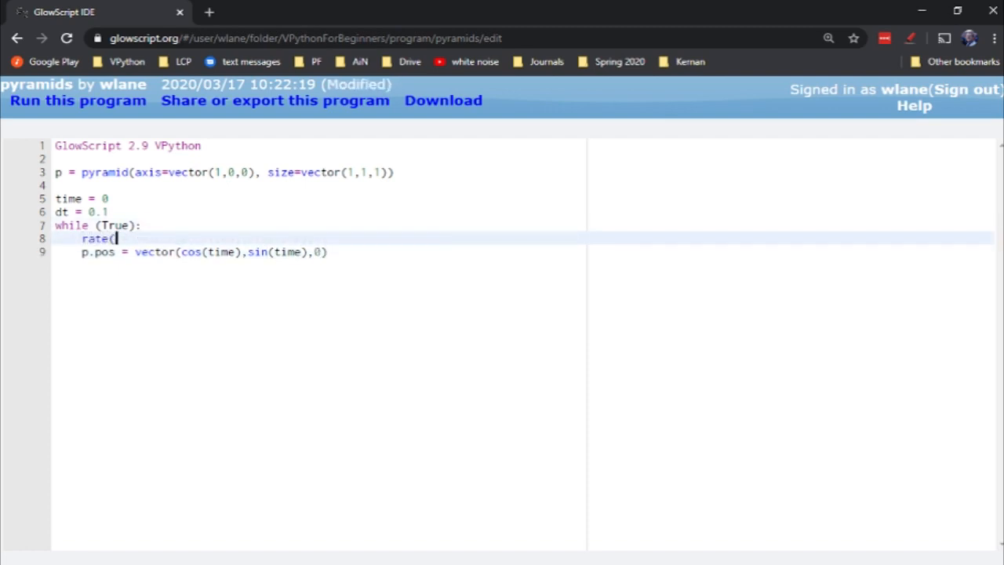
text(10)
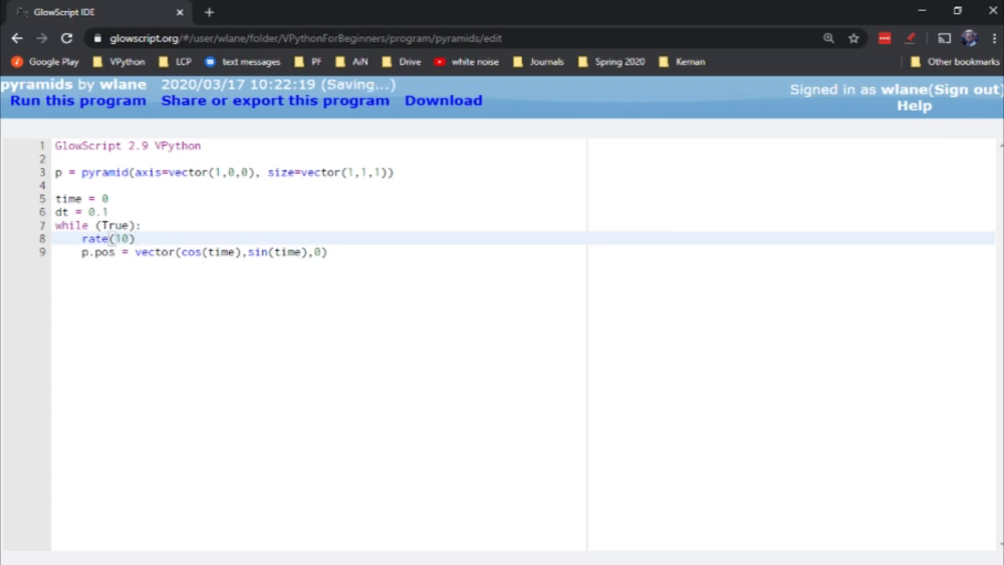
click(78, 100)
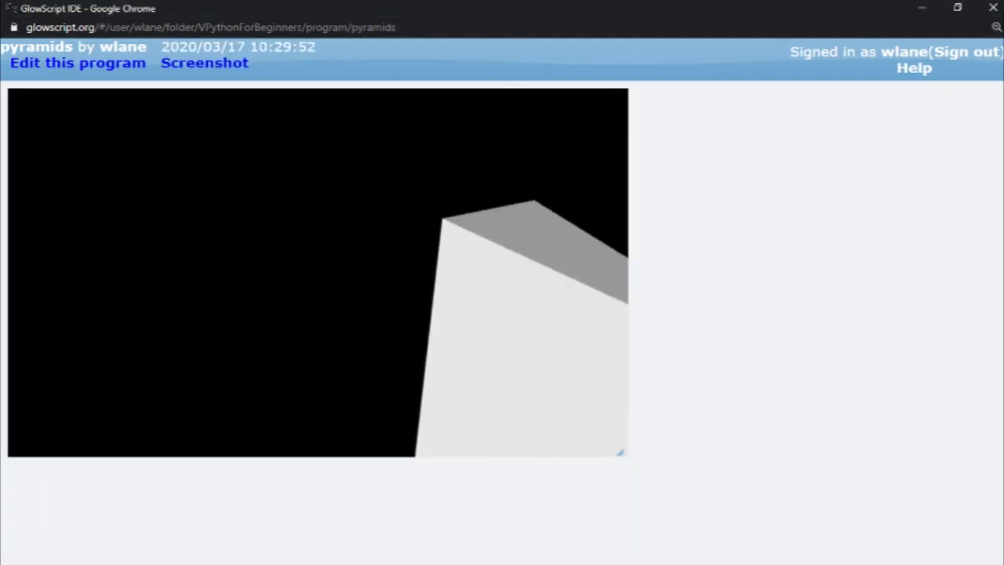
- Add time = time + dt at the end of the loop and run to see the pyramid move
click(77, 63)
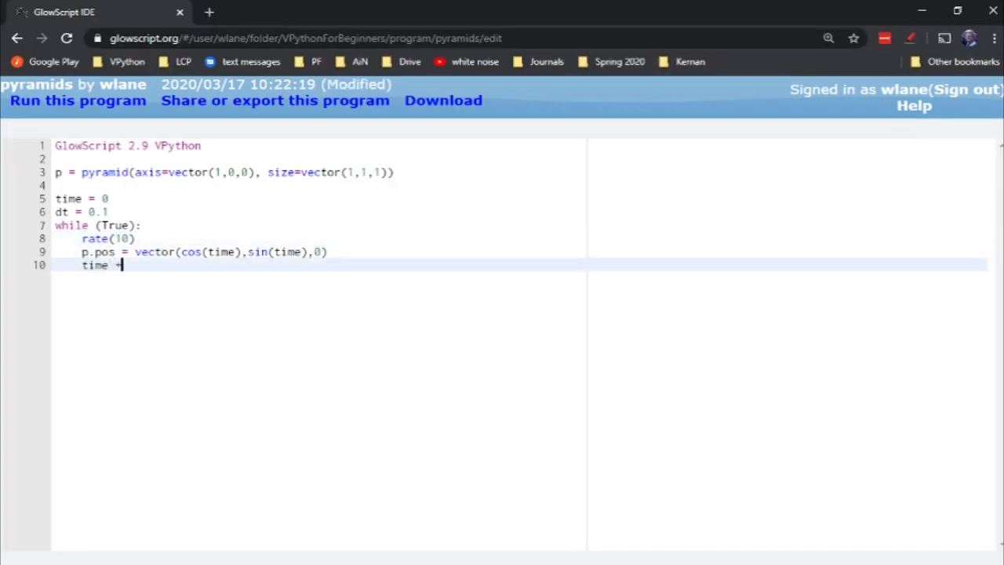
text(= time + dt)
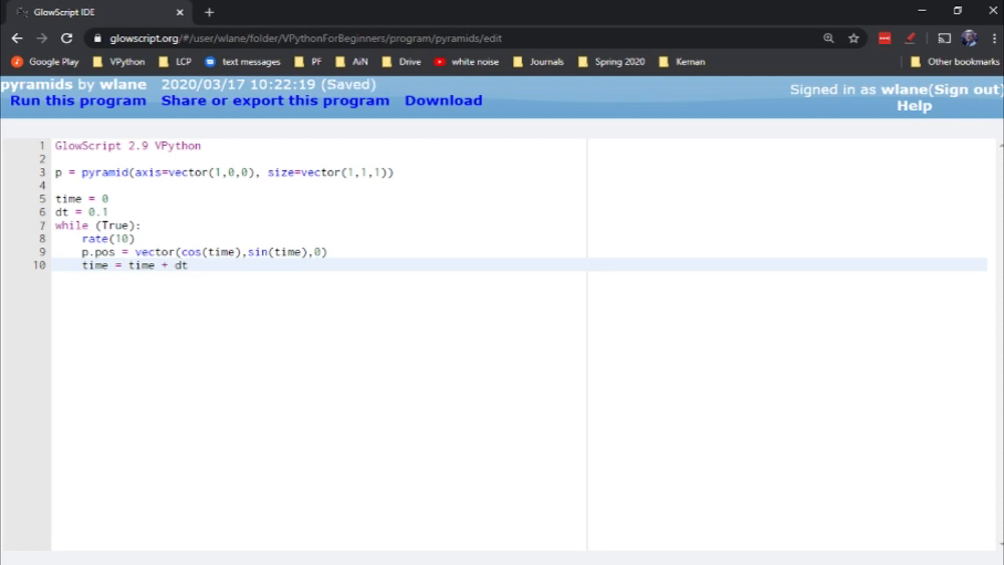
click(77, 100)
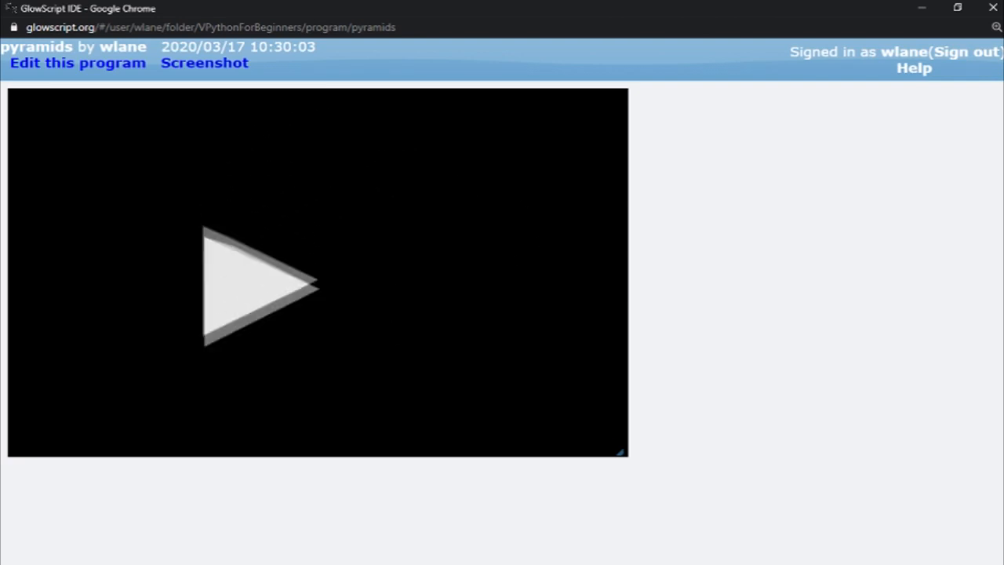
click(77, 62)
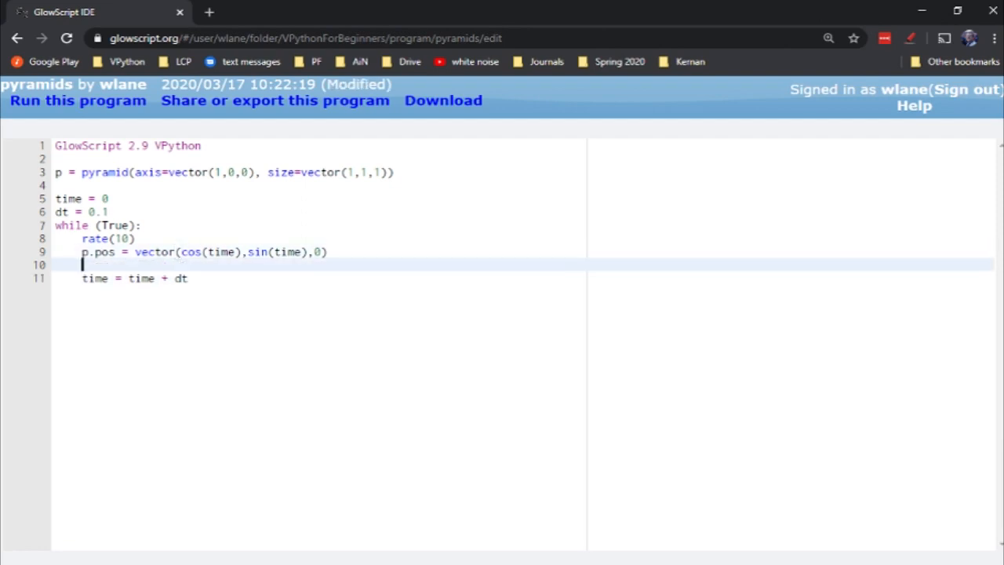
- Set p.axis = vector(-sin(time),cos(time),0) so the pyramid points along its velocity, and run it
text(p.axis = vec)
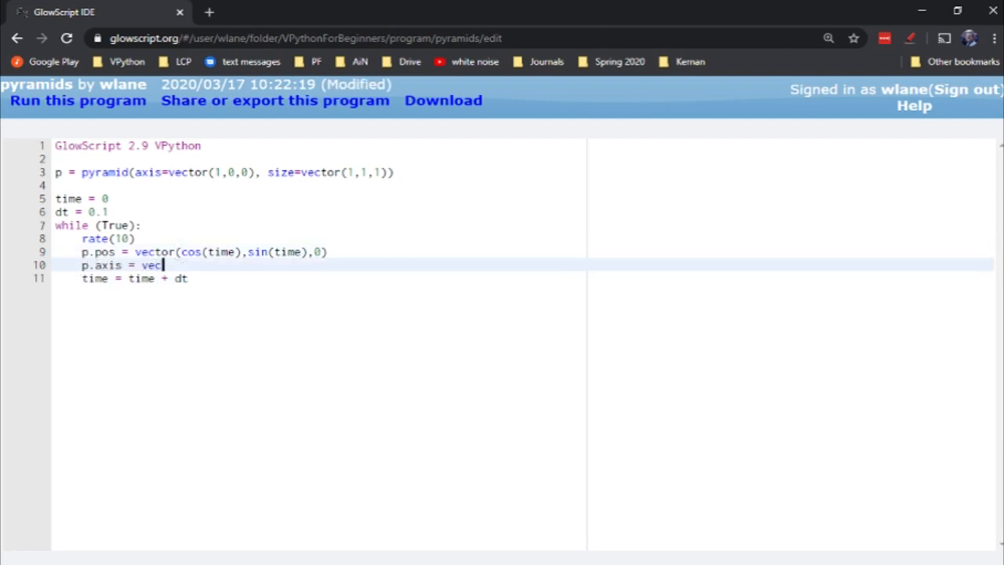
text(tor()
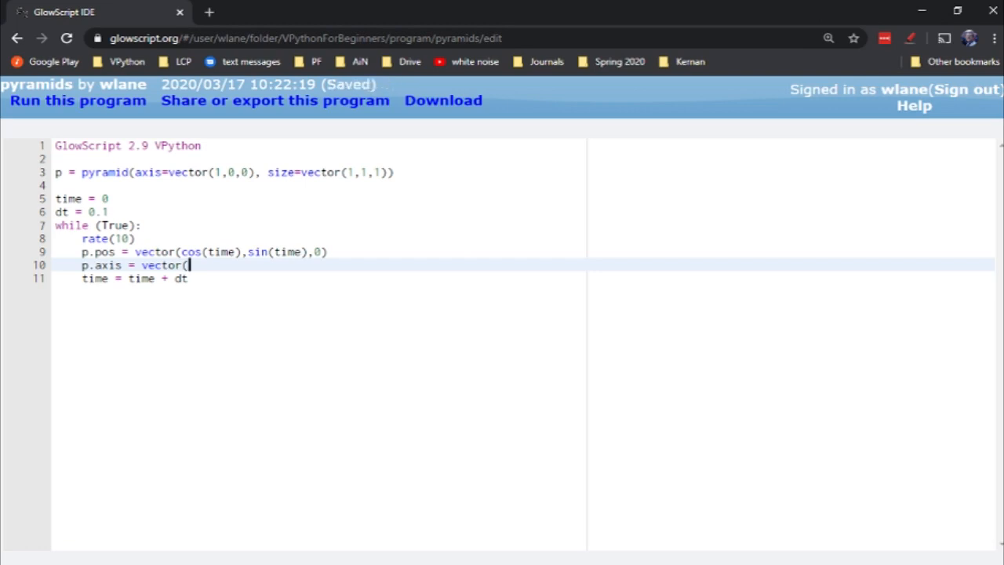
text(-sin(t)
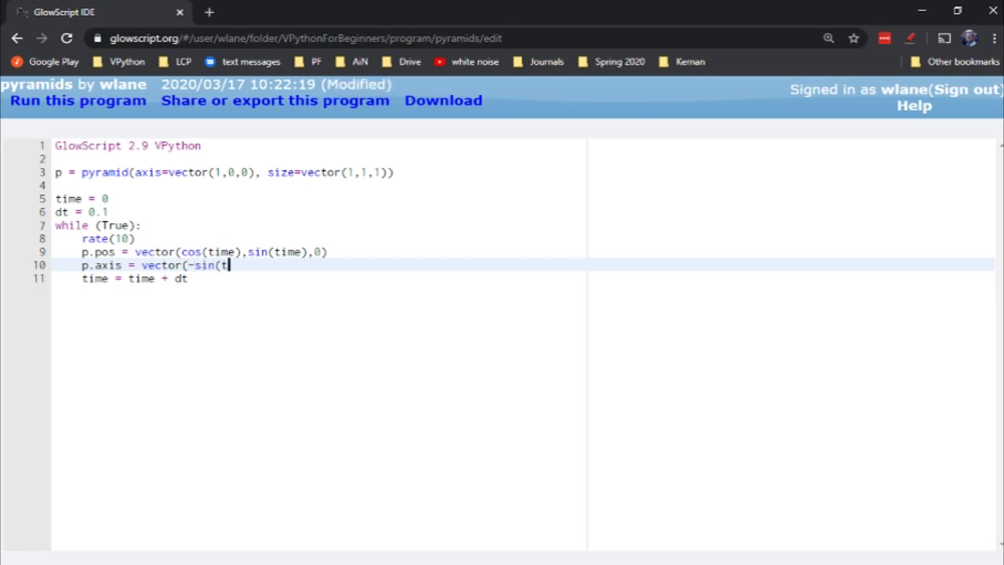
text(ime),)
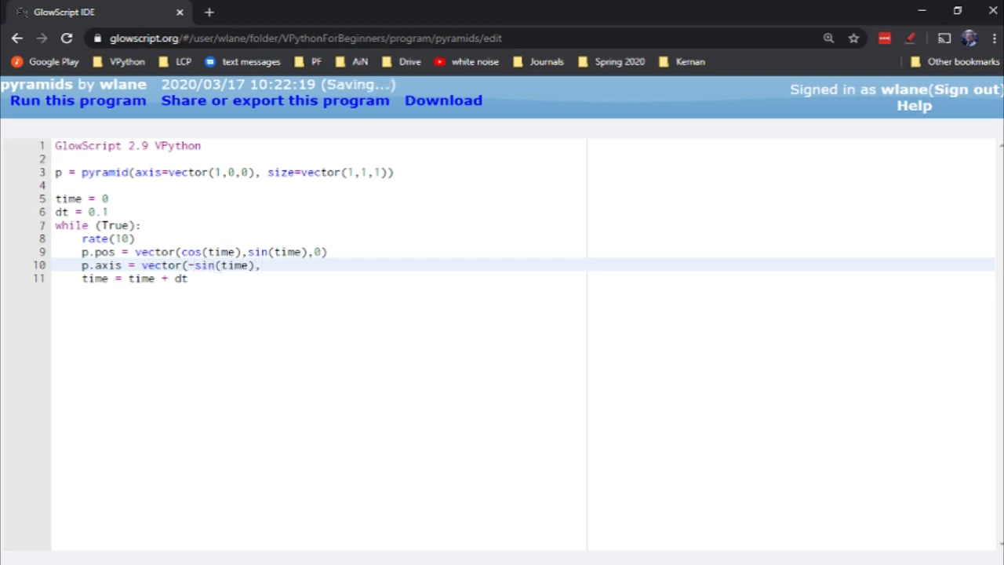
text(cos(time)
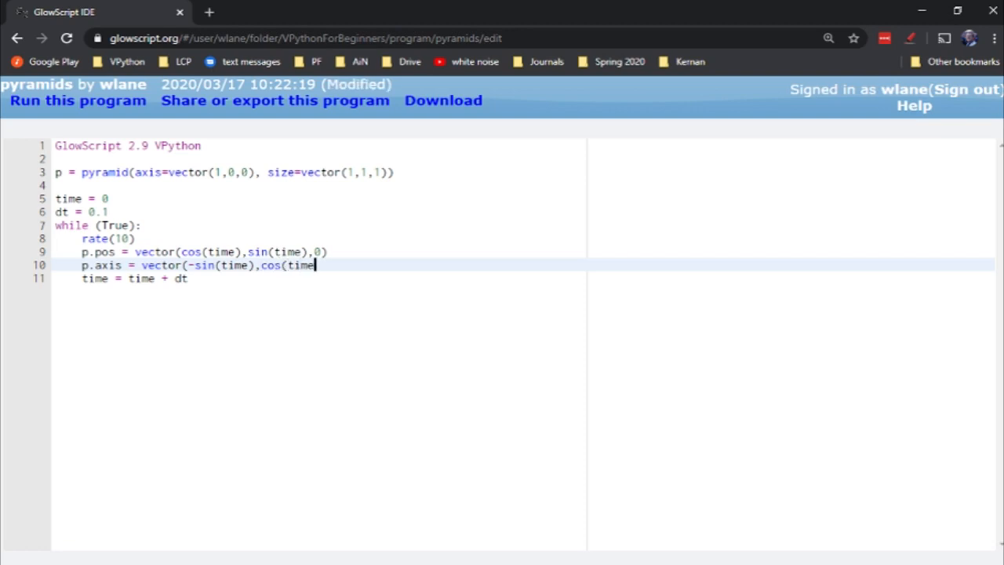
text(),0))
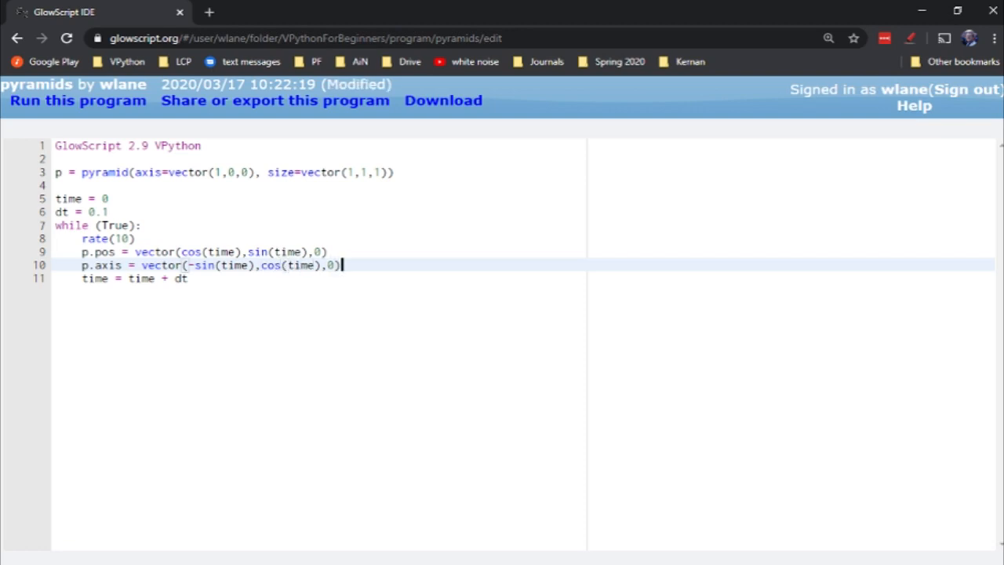
click(76, 101)
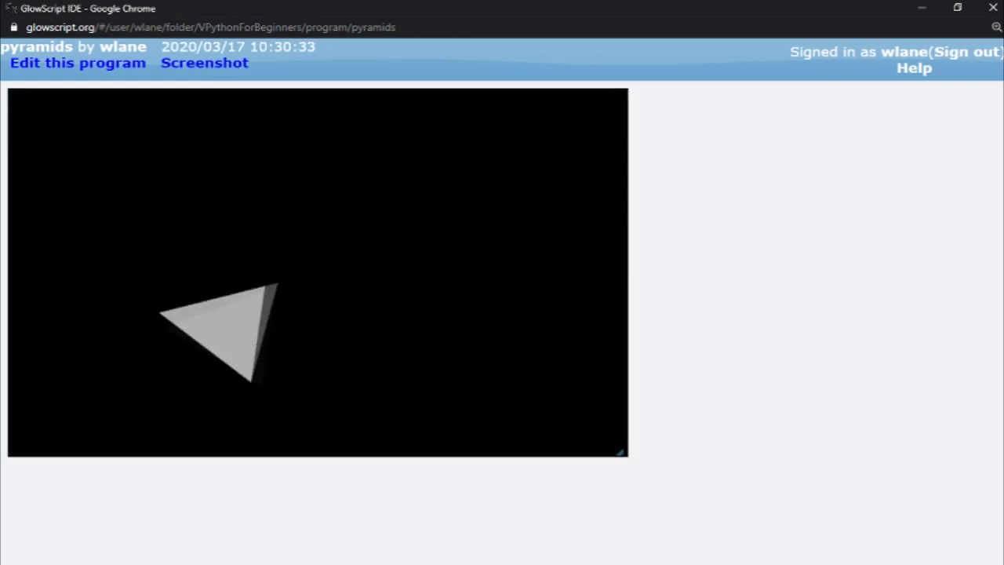
click(77, 62)
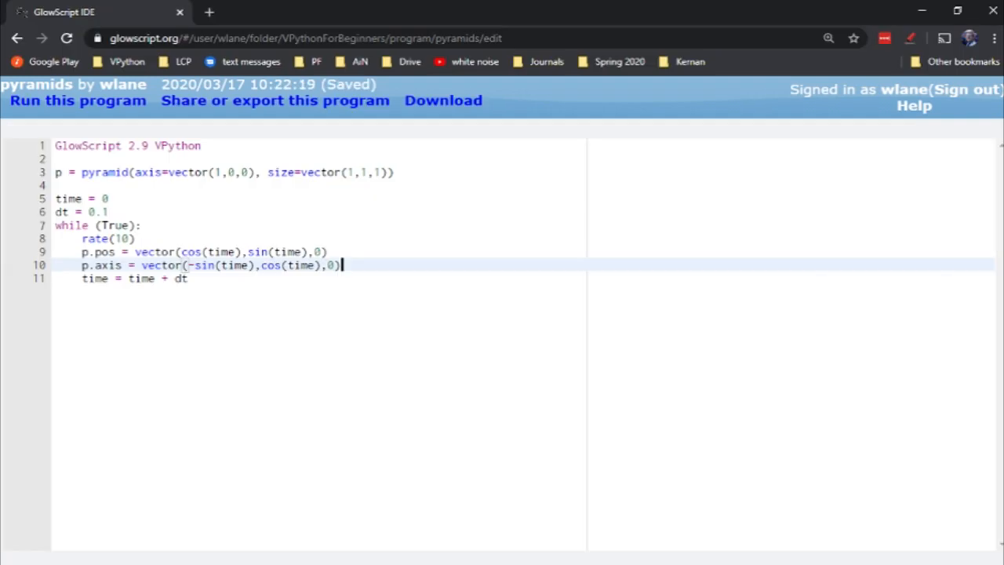
- Add radius = 2, scale the pos and axis vectors by radius, and run the animation
click(182, 251)
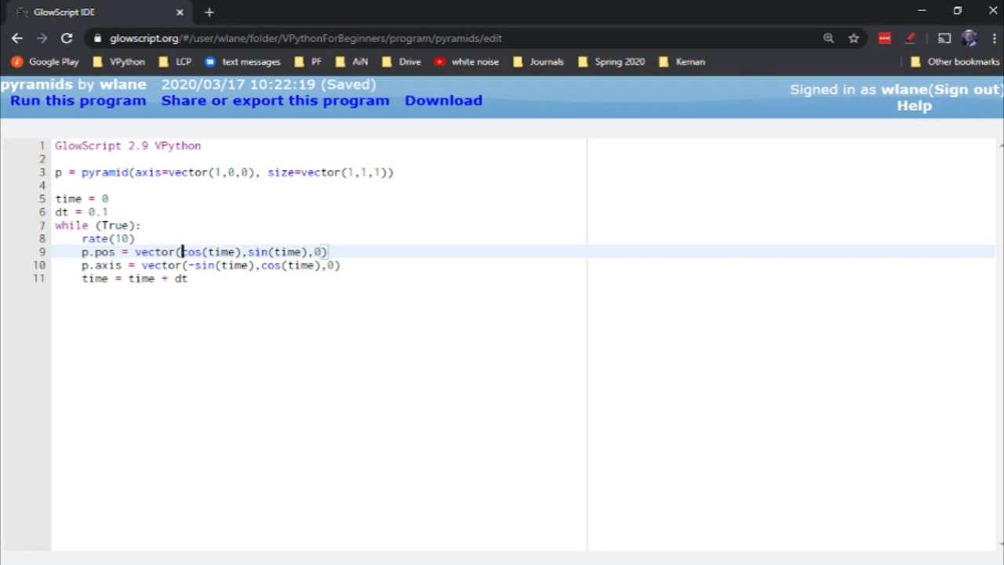
key(Return)
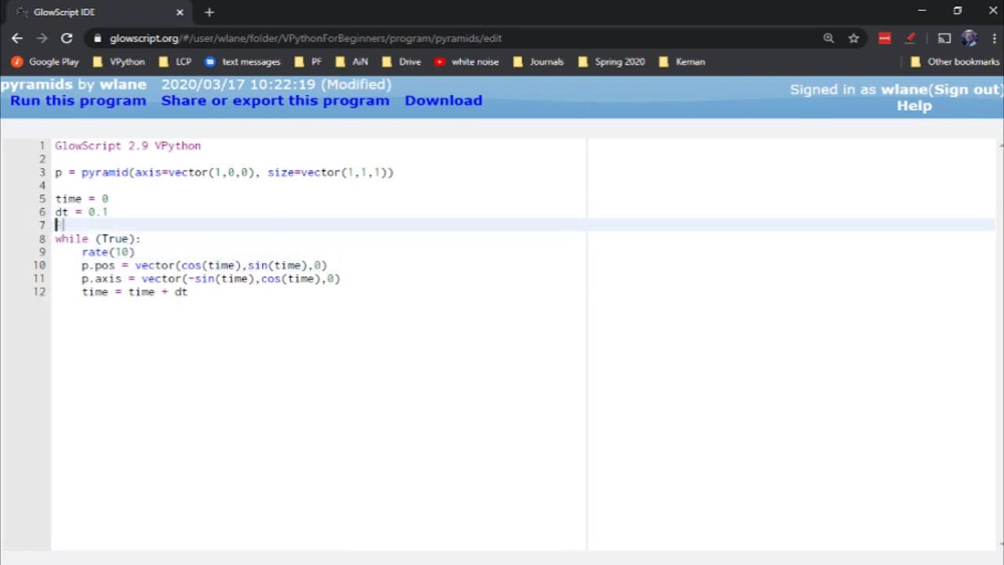
text(radius =)
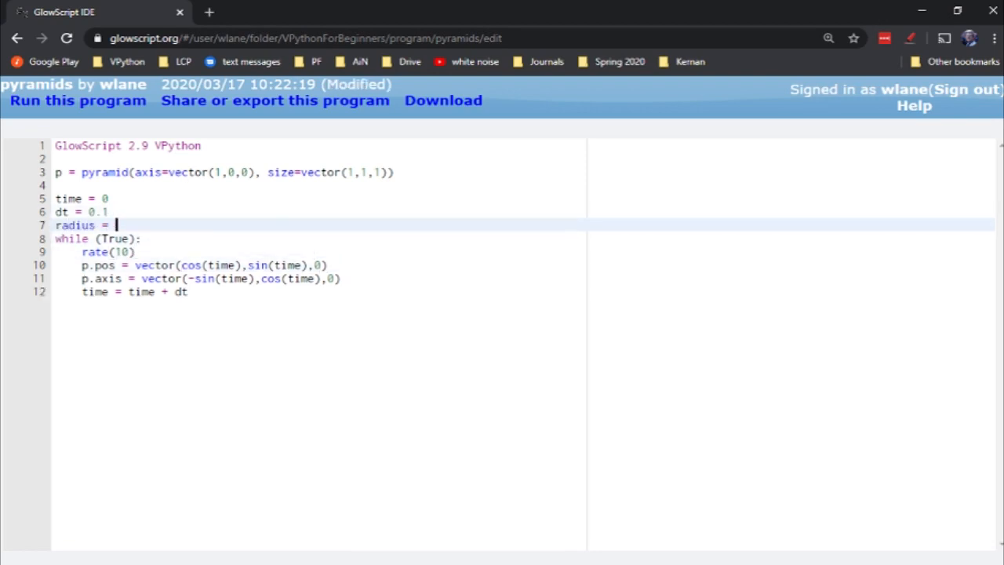
text(2)
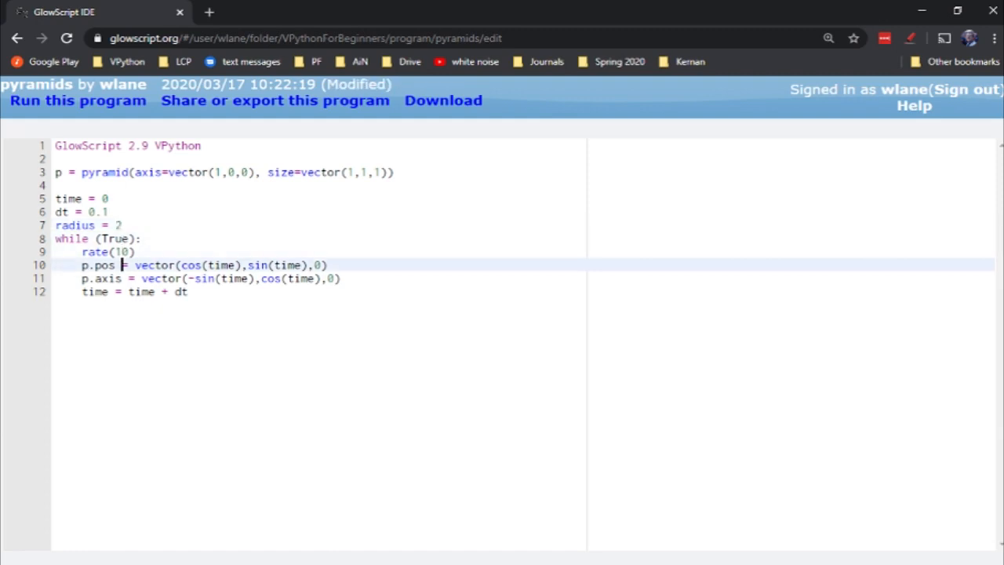
text(radius*)
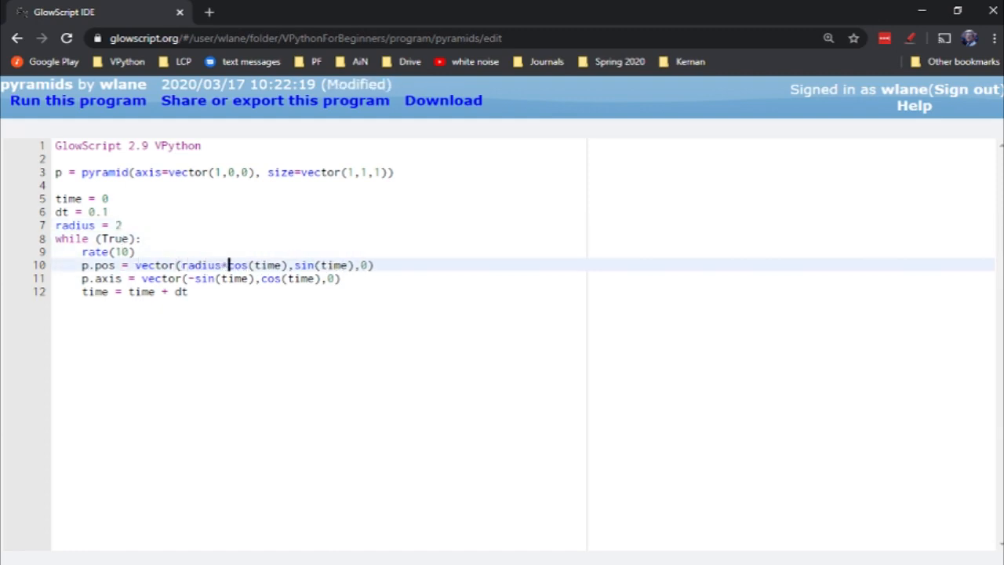
key(ctrl+s)
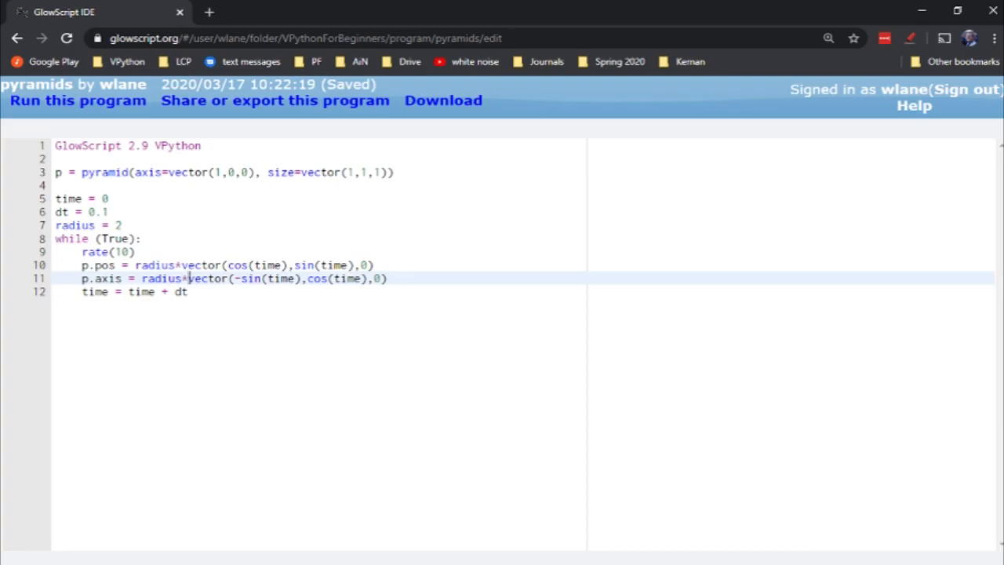
click(77, 100)
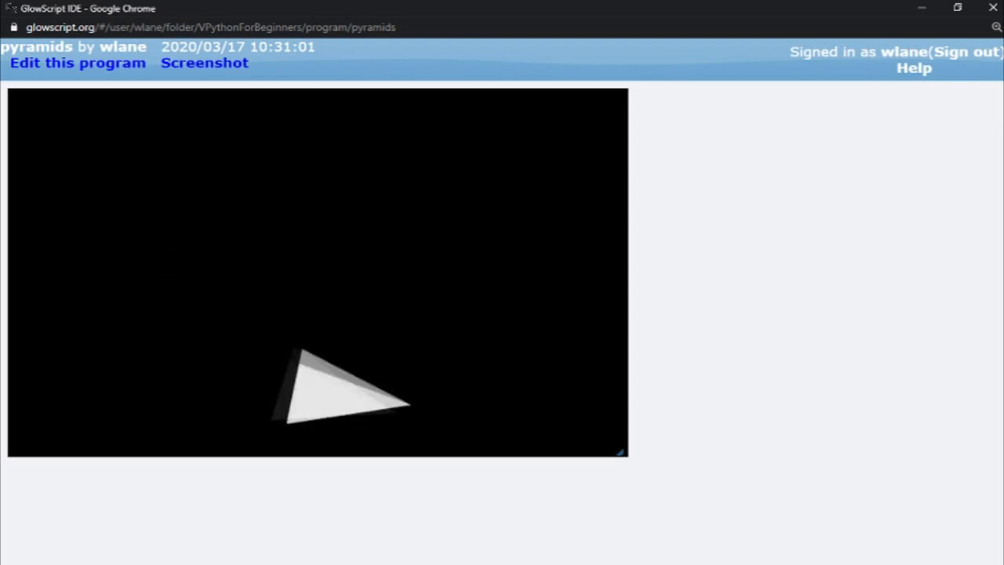
- Change dt to 0.01 and rate(10) to rate(100), then run to check the smoother circling
key(alt+tab)
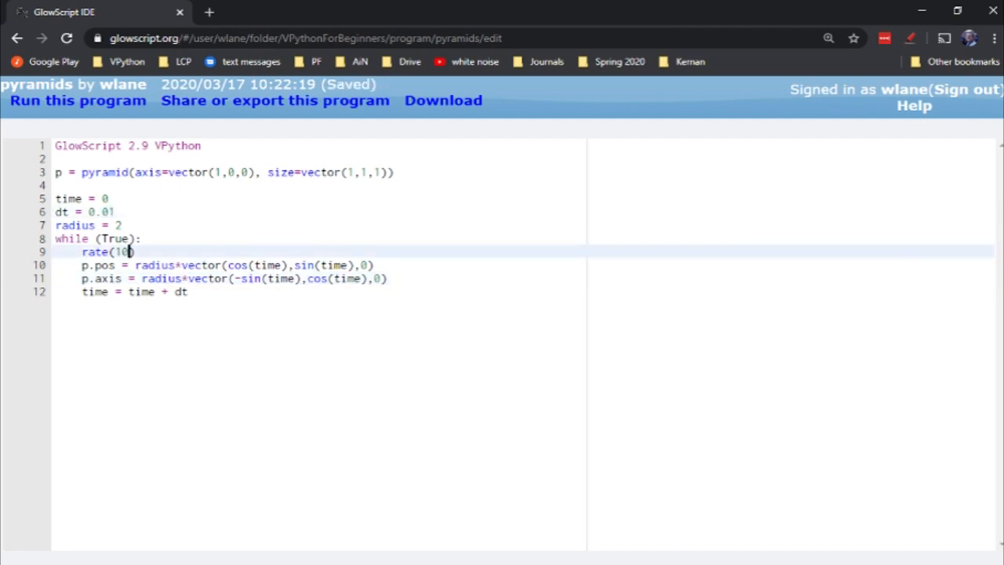
click(79, 100)
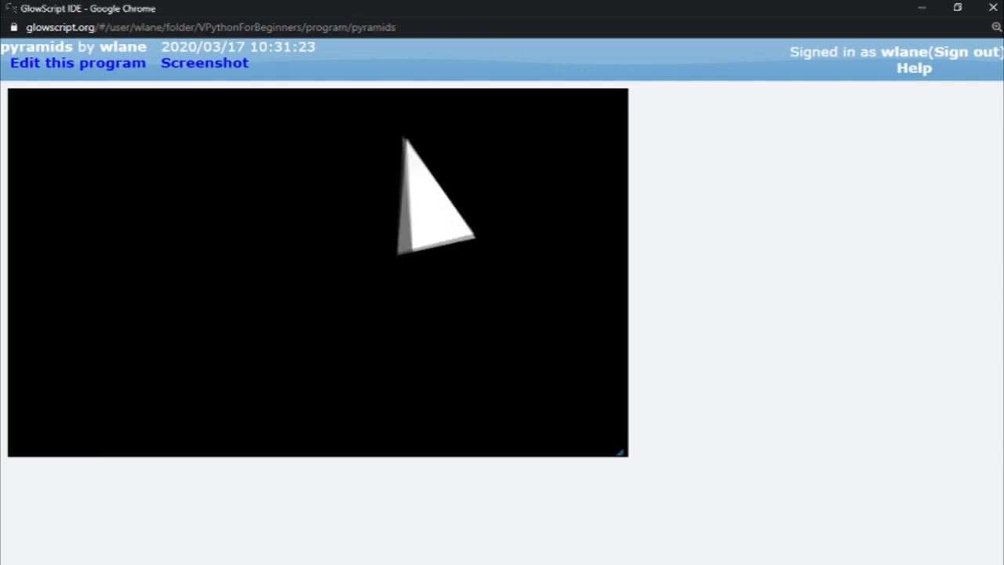
click(77, 62)
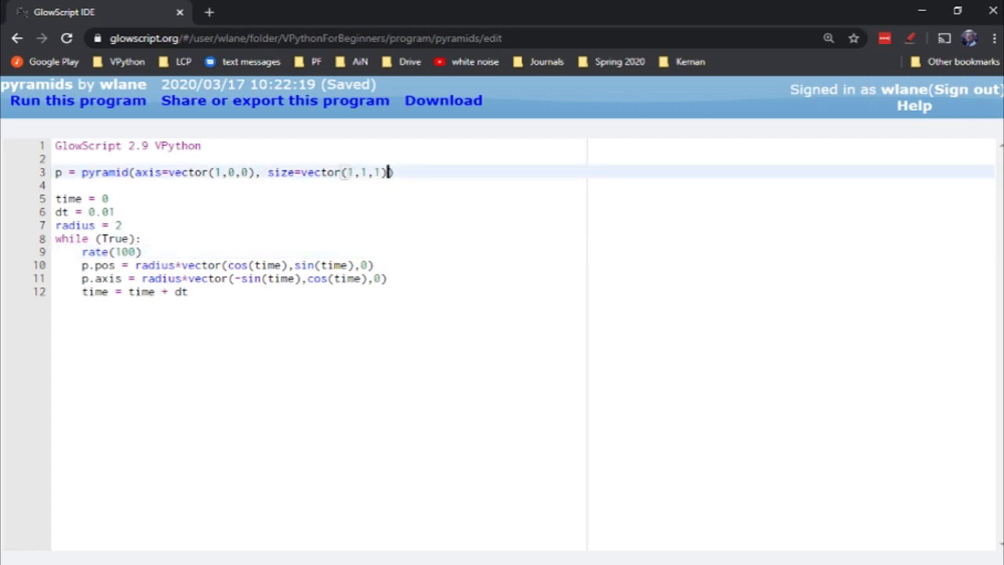
- Add make_trail=True to the pyramid() call and run to see the circular trail
text(,make_trail=True)
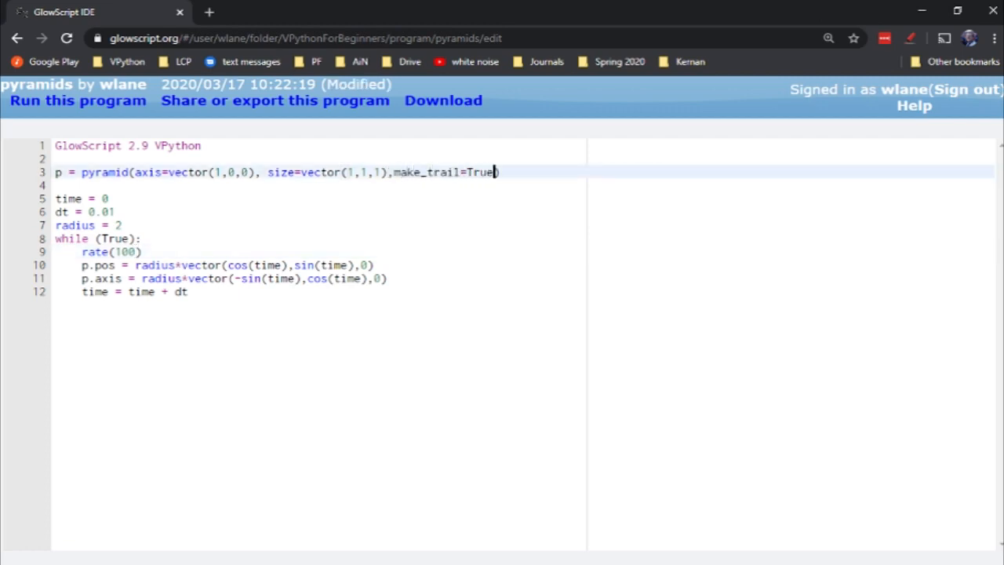
click(78, 100)
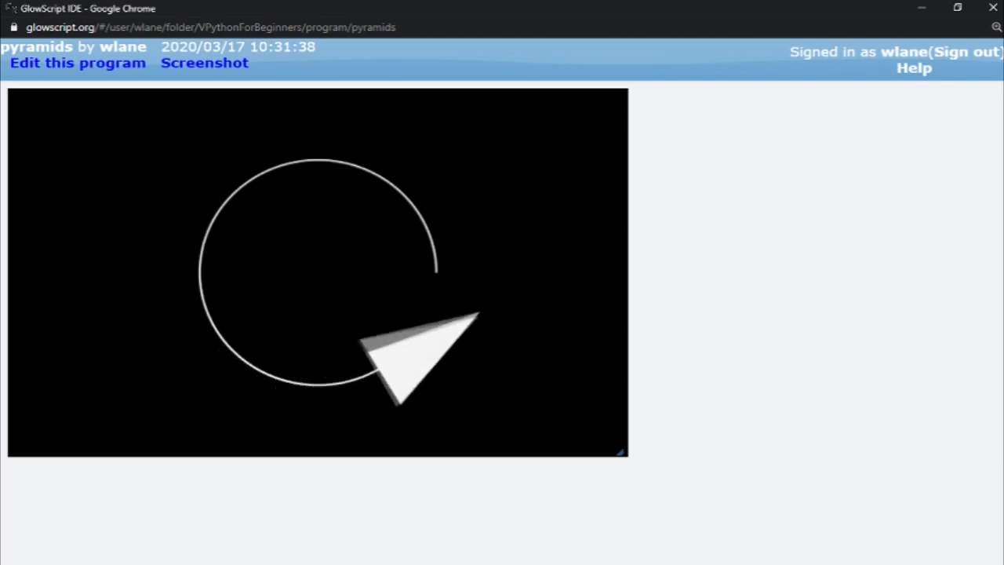
mouse_move(384, 157)
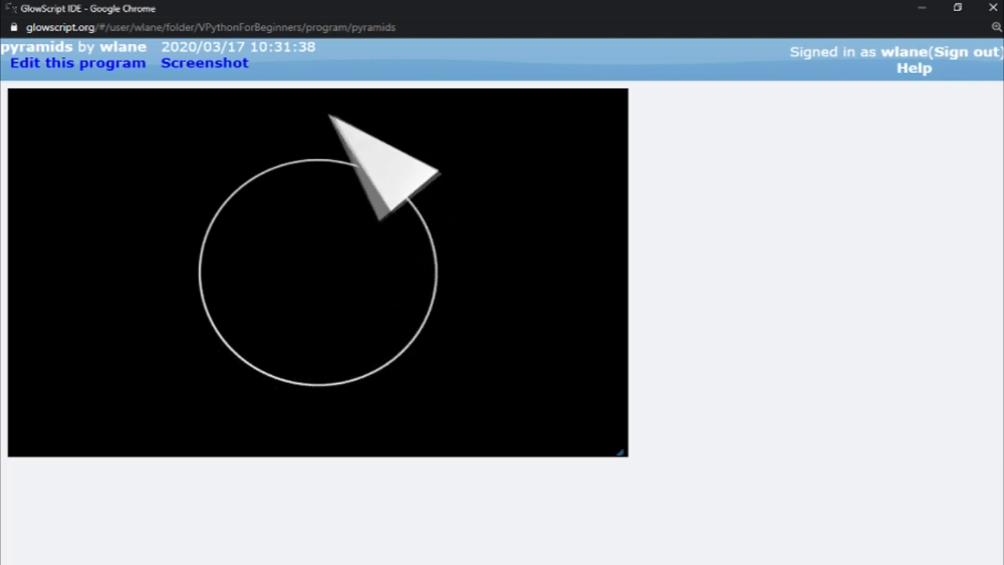